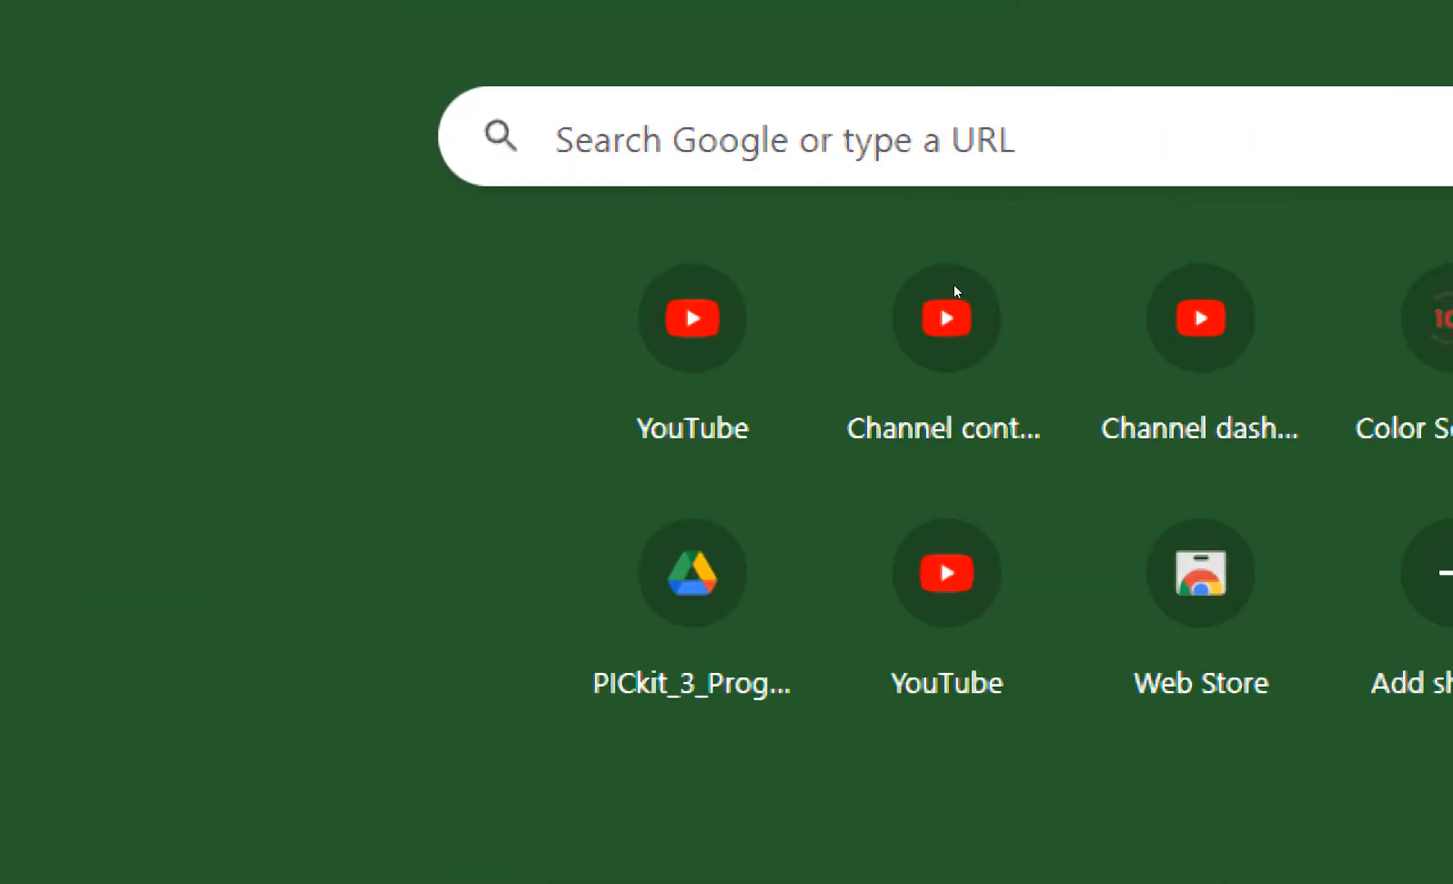
Search Google for 'mikroc for pic' and open the MIKROE mikroC PRO for PIC product page
{"action": "left_click", "coordinate": [783, 139]}
{"action": "type", "text": "mikroc for pic"}
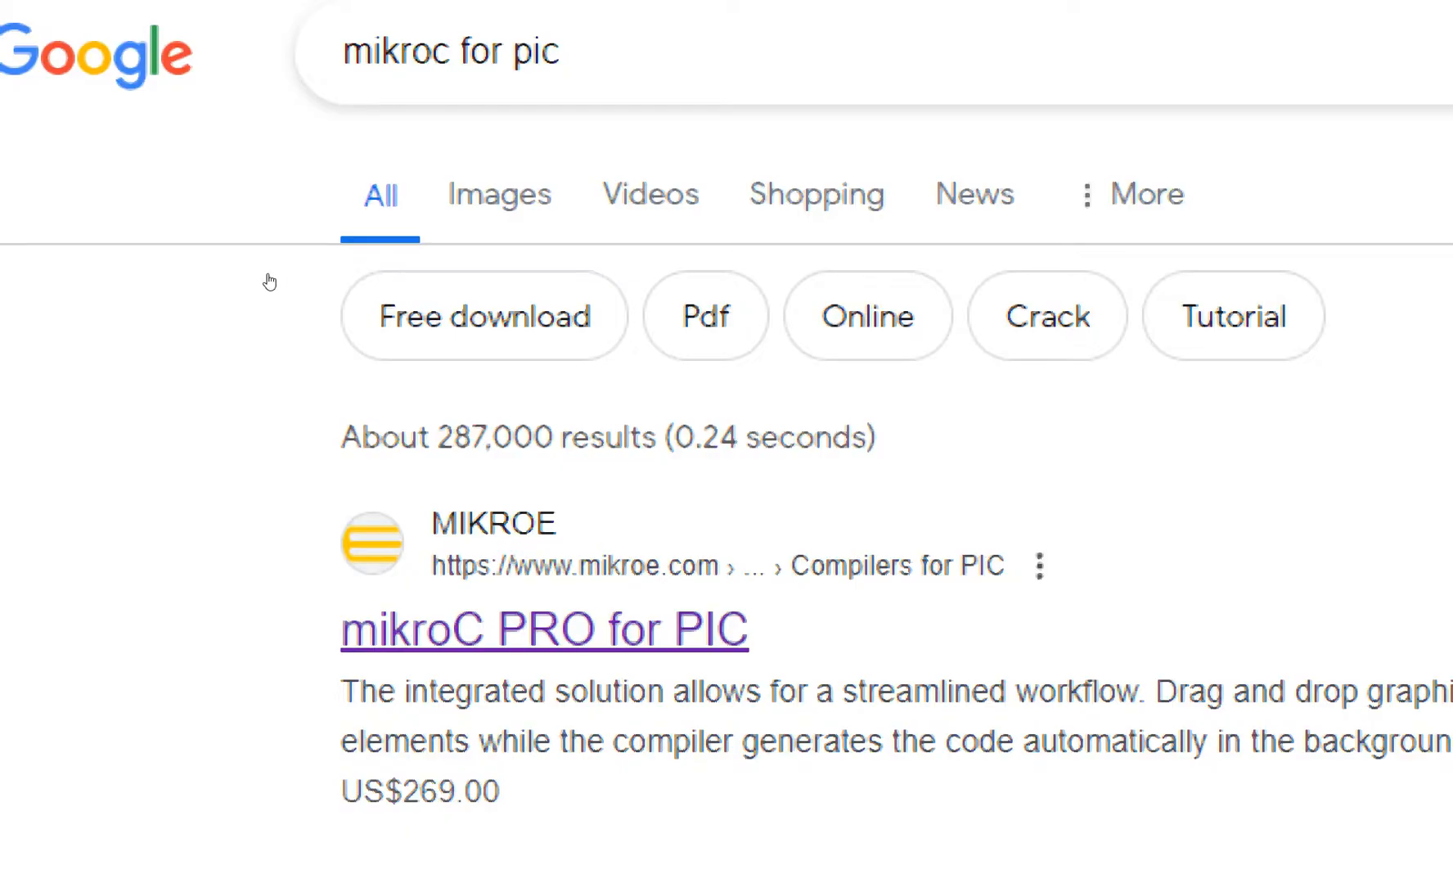
{"action": "scroll", "scroll_direction": "down", "scroll_amount": 3}
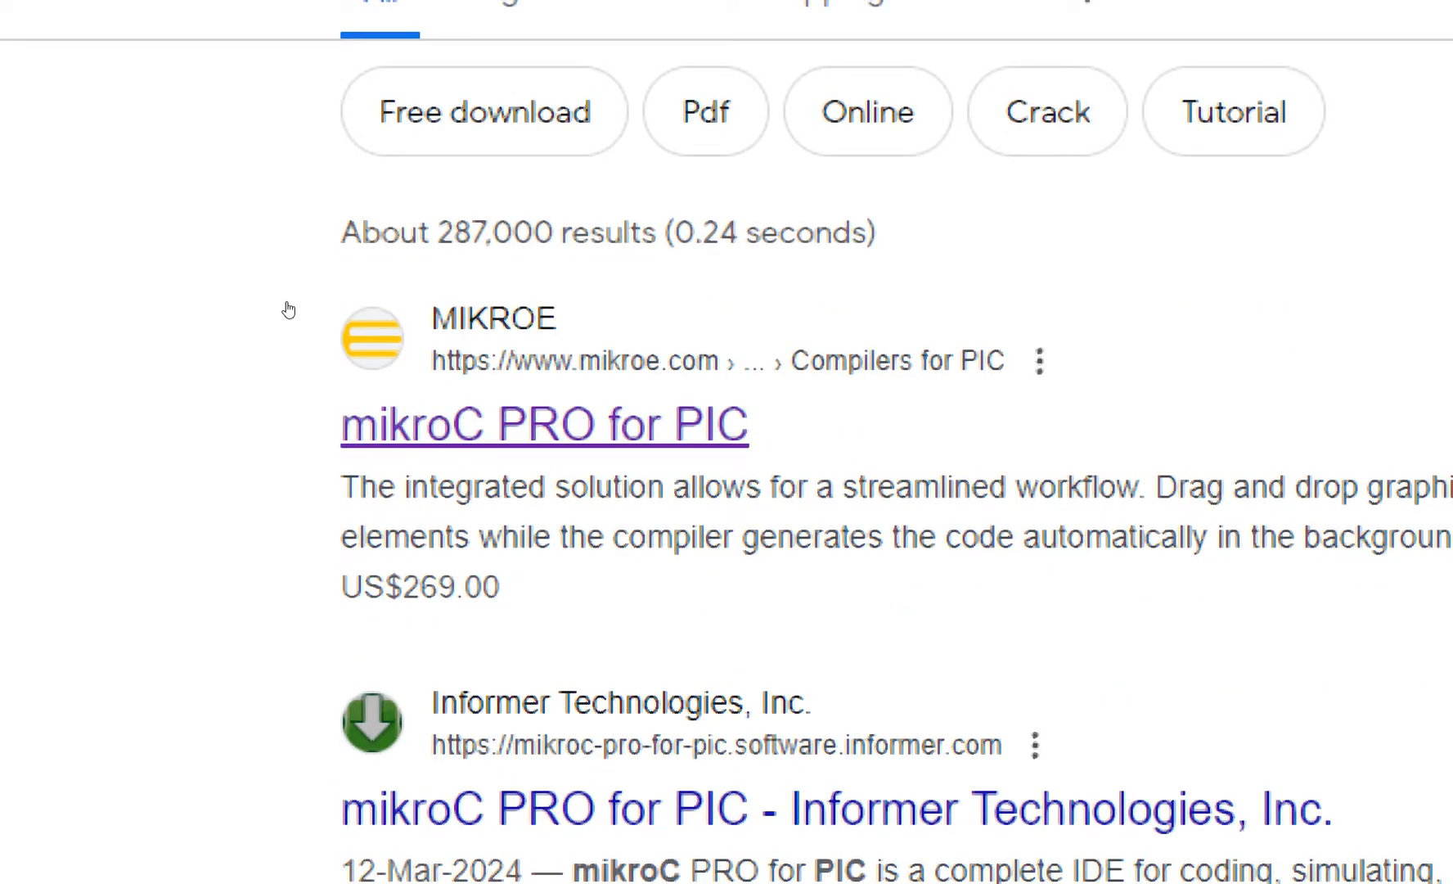
{"action": "double_click", "coordinate": [419, 587]}
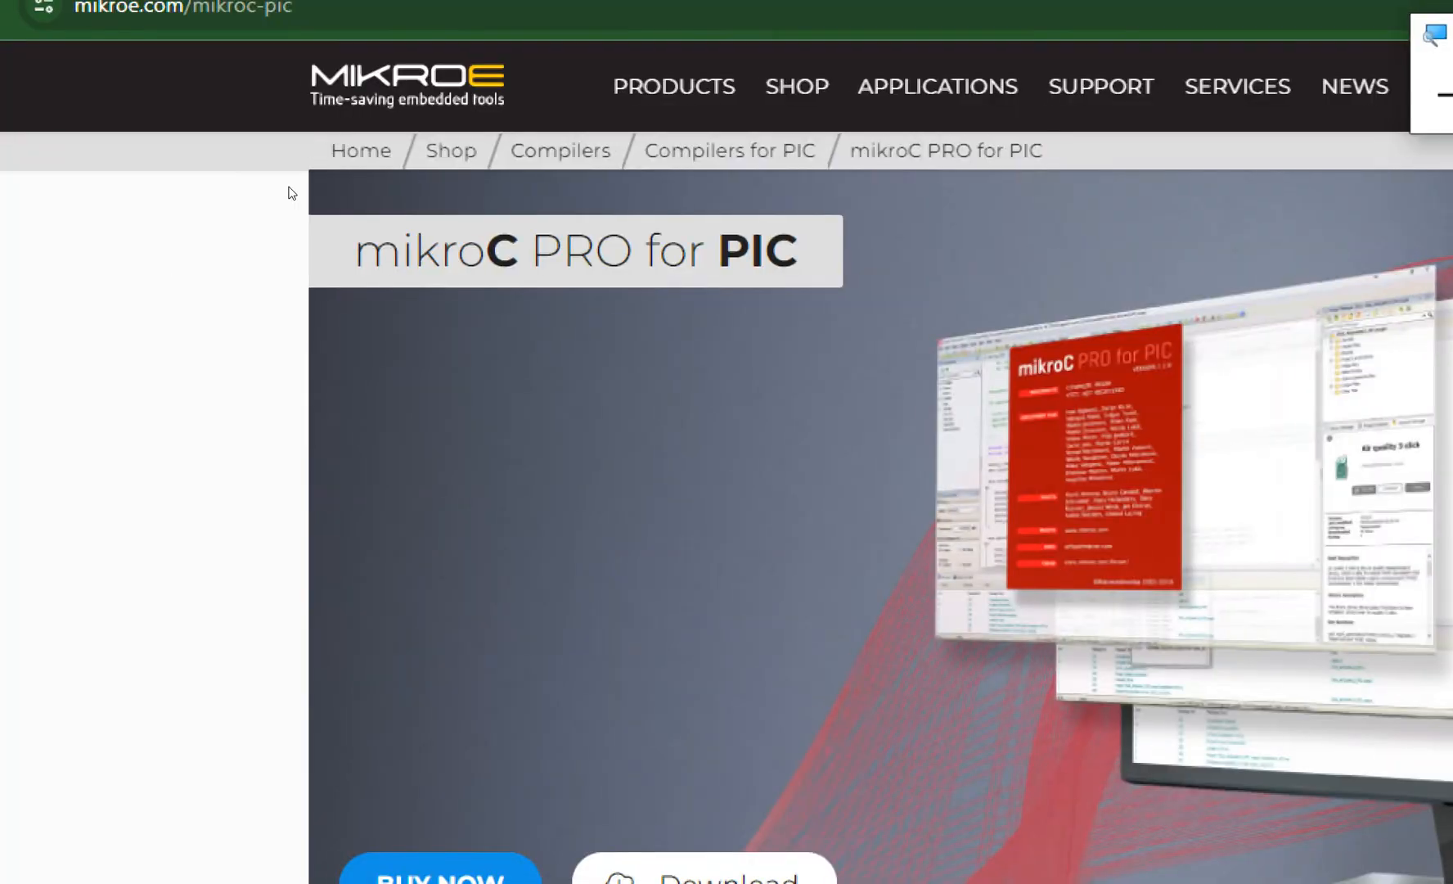
Download mikroc-pic-setup-v760.zip (84.2 MB) from the product page's Download button
{"action": "double_click", "coordinate": [575, 252]}
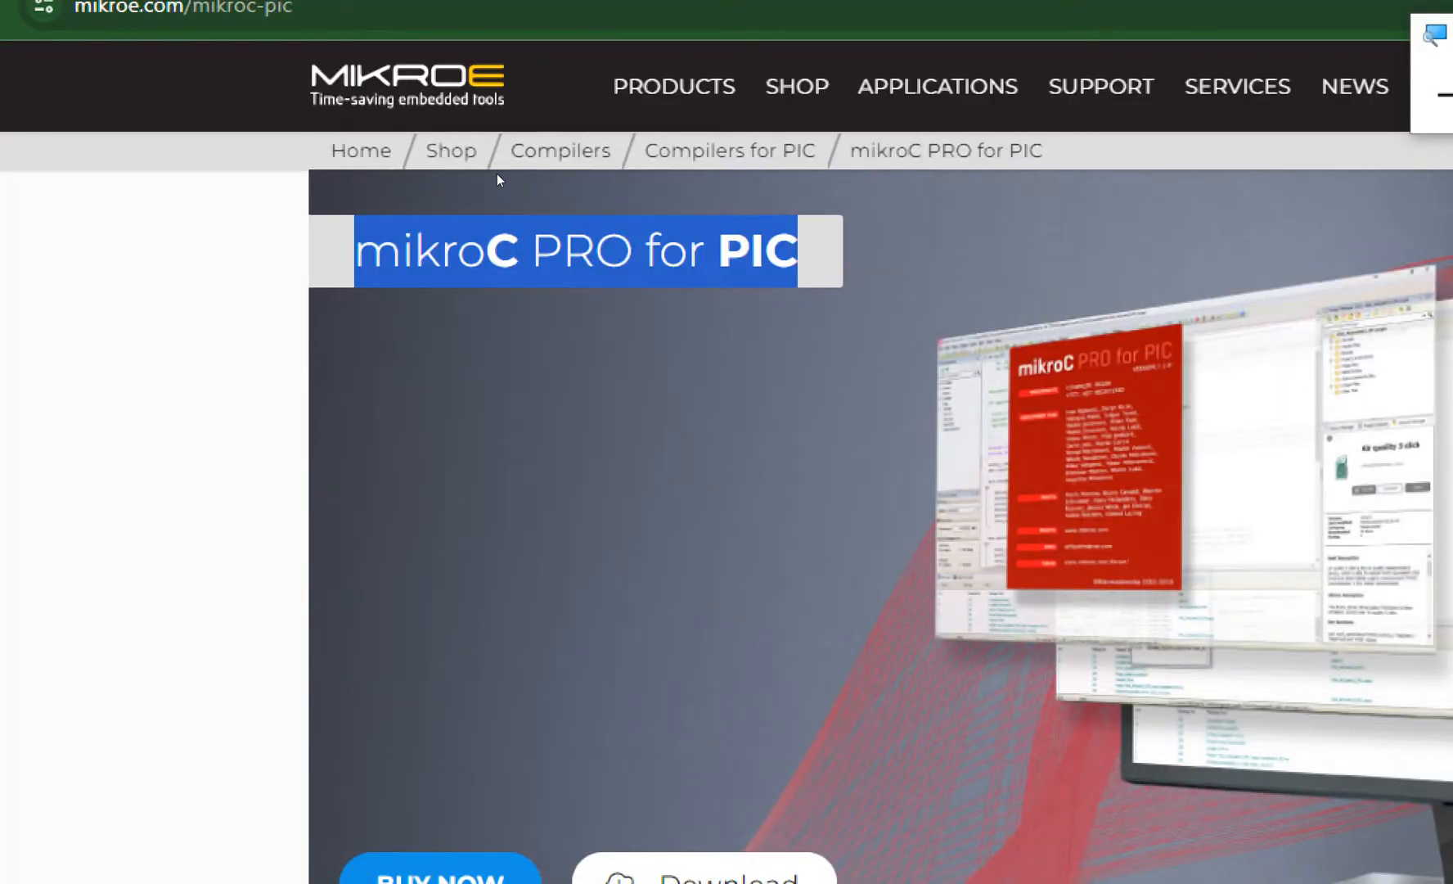
{"action": "scroll", "scroll_direction": "down", "scroll_amount": 3}
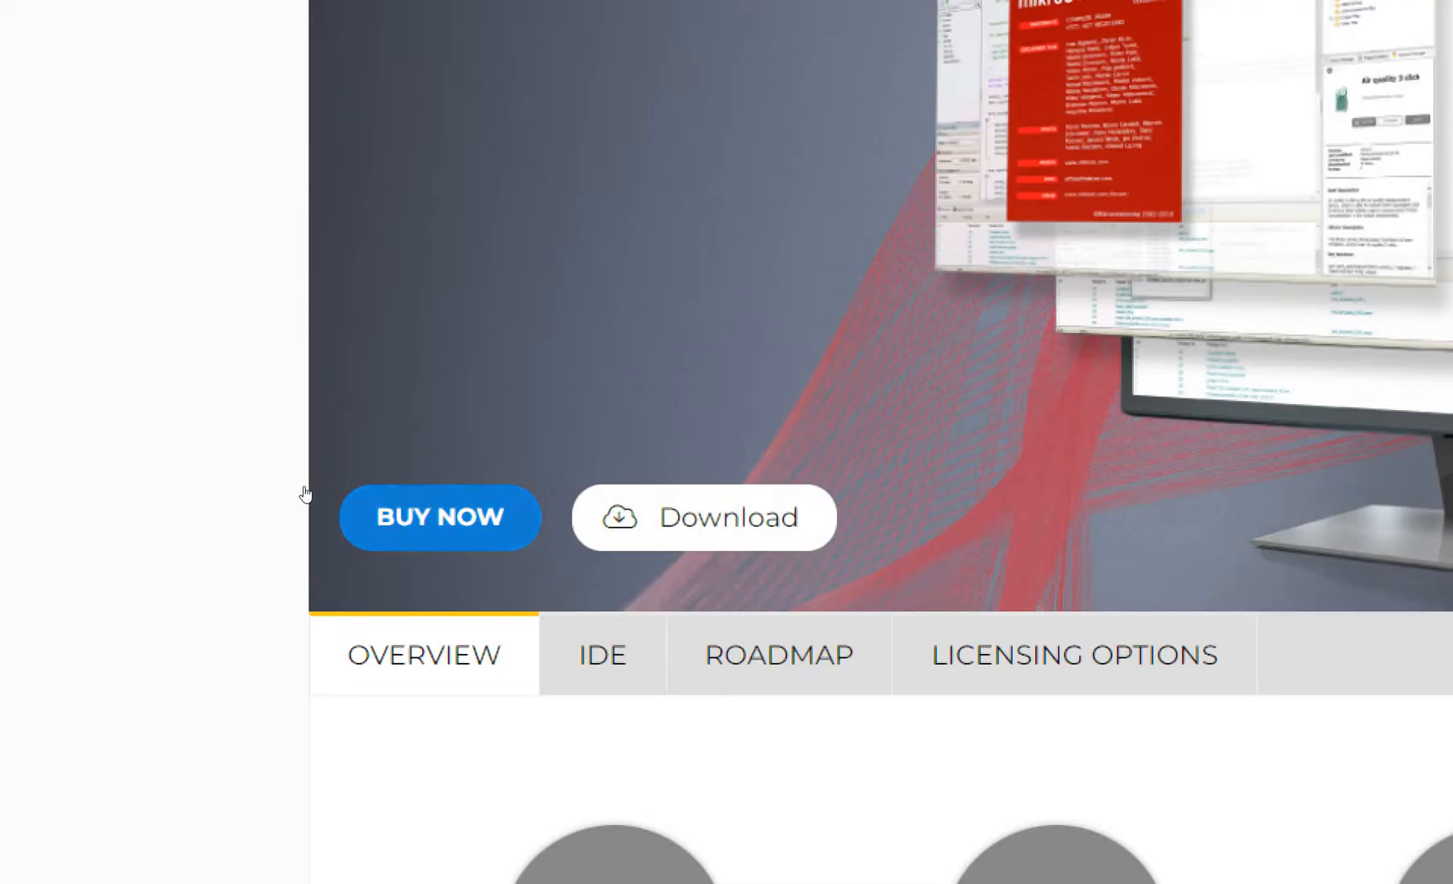
{"action": "scroll", "scroll_direction": "down", "scroll_amount": 3}
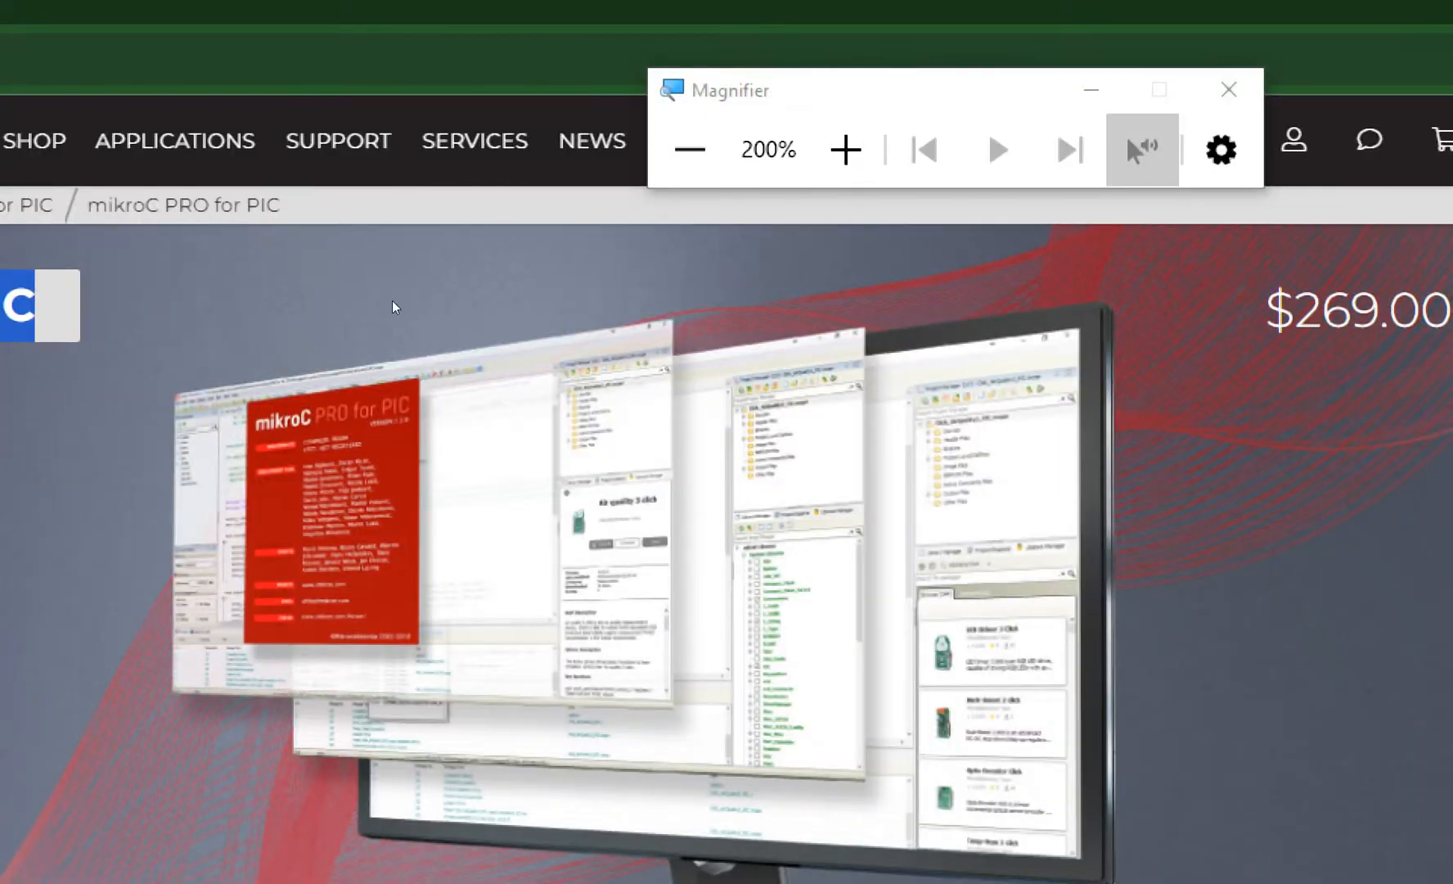
{"action": "scroll", "scroll_direction": "down", "scroll_amount": 3}
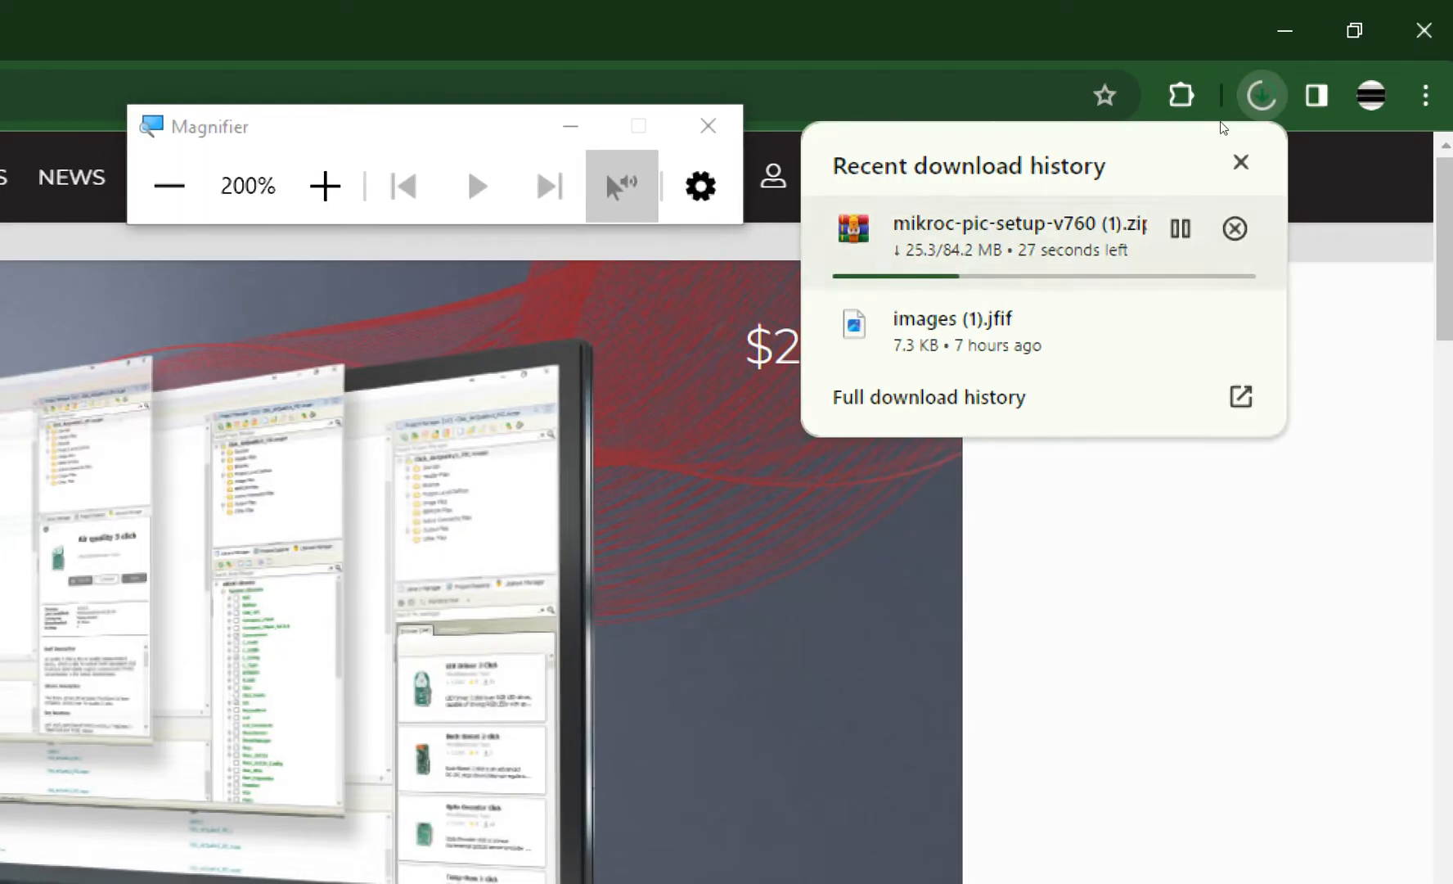
{"action": "mouse_move", "coordinate": [1290, 139]}
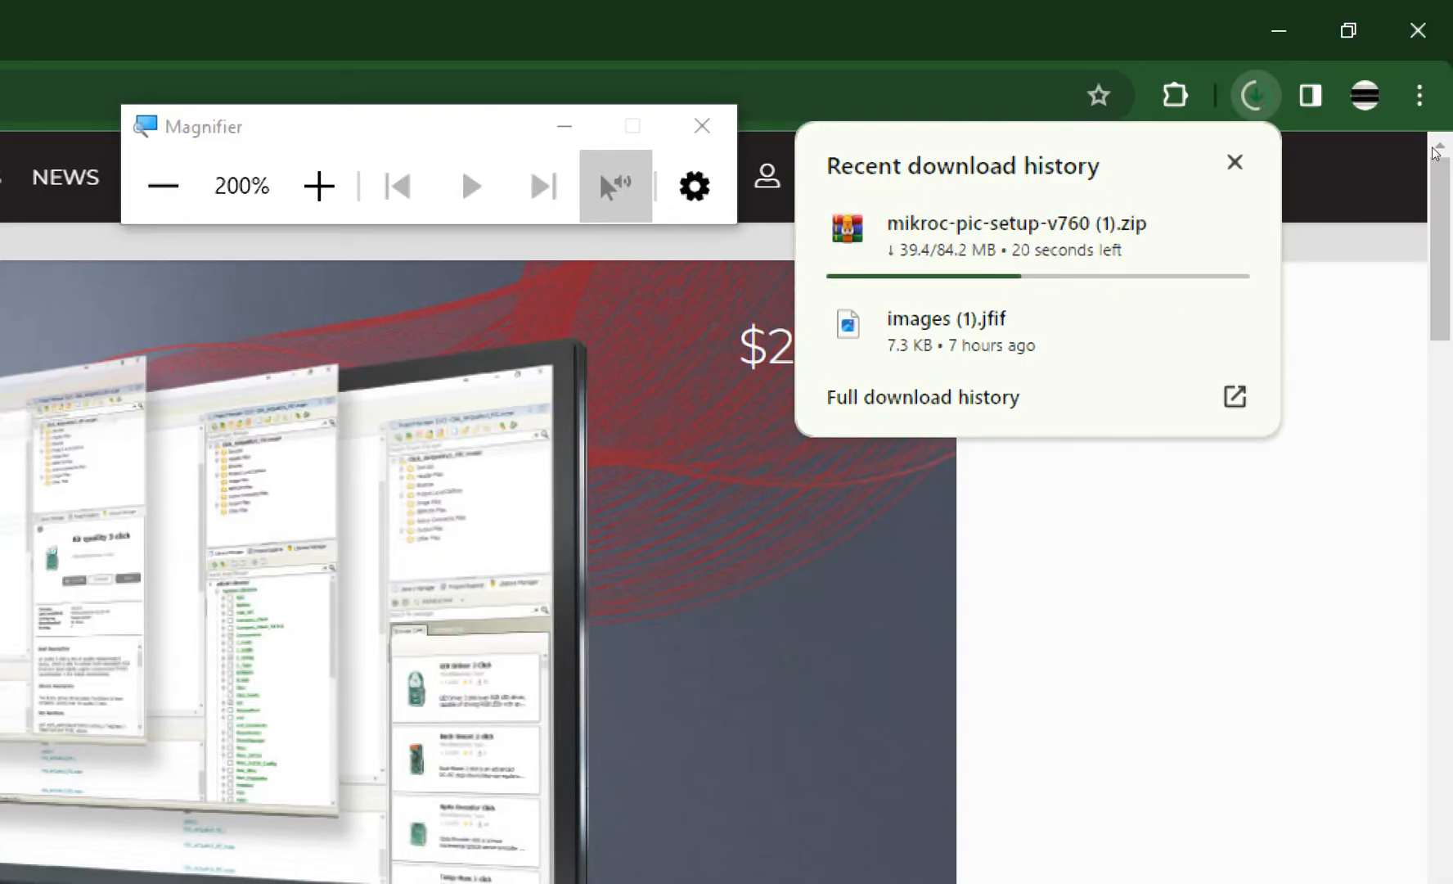
{"action": "scroll", "scroll_direction": "down", "scroll_amount": 3}
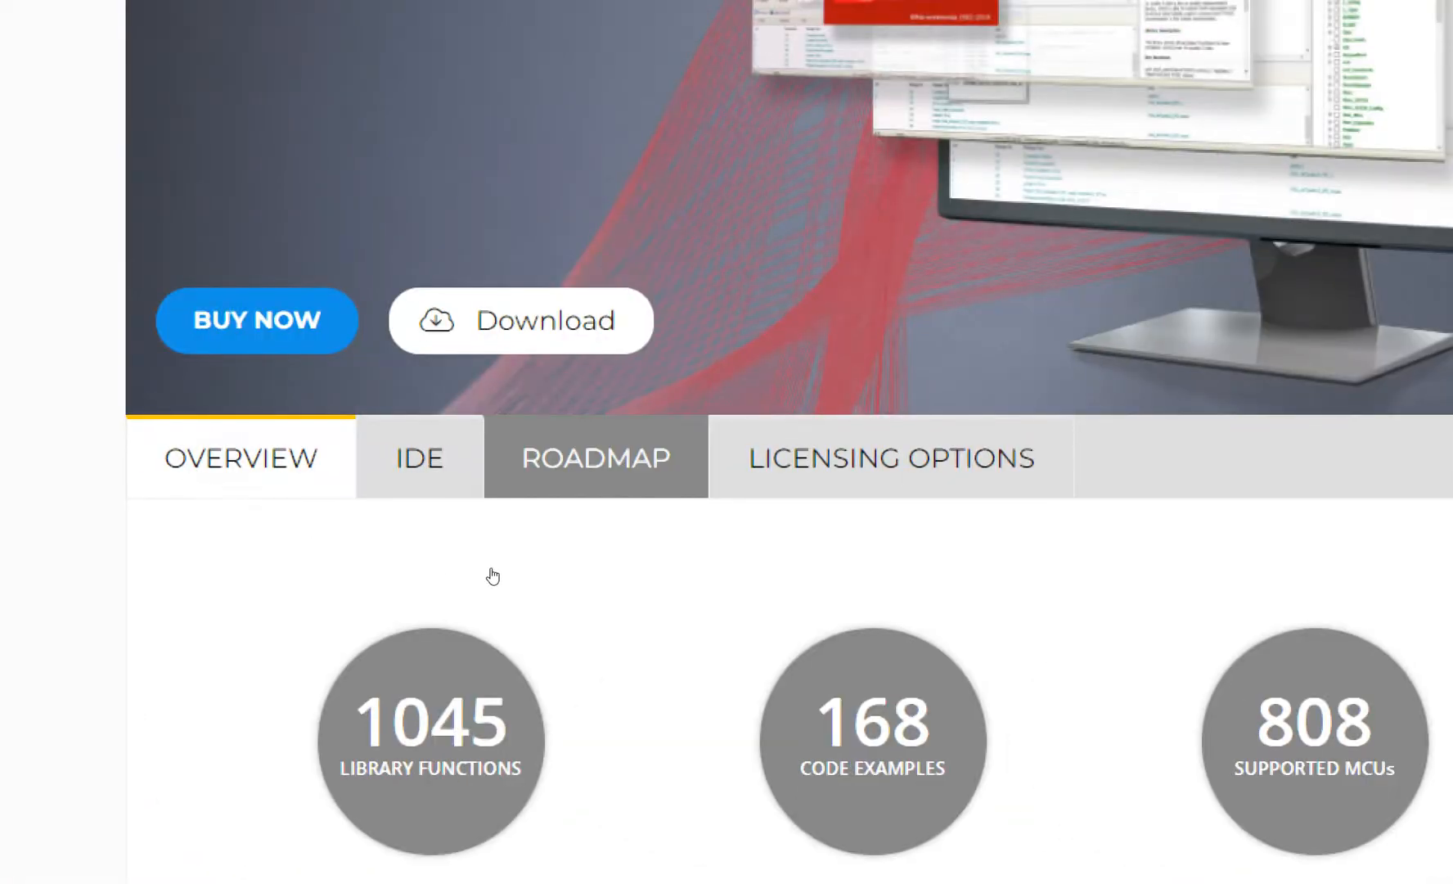
{"action": "scroll", "scroll_direction": "down", "scroll_amount": 3}
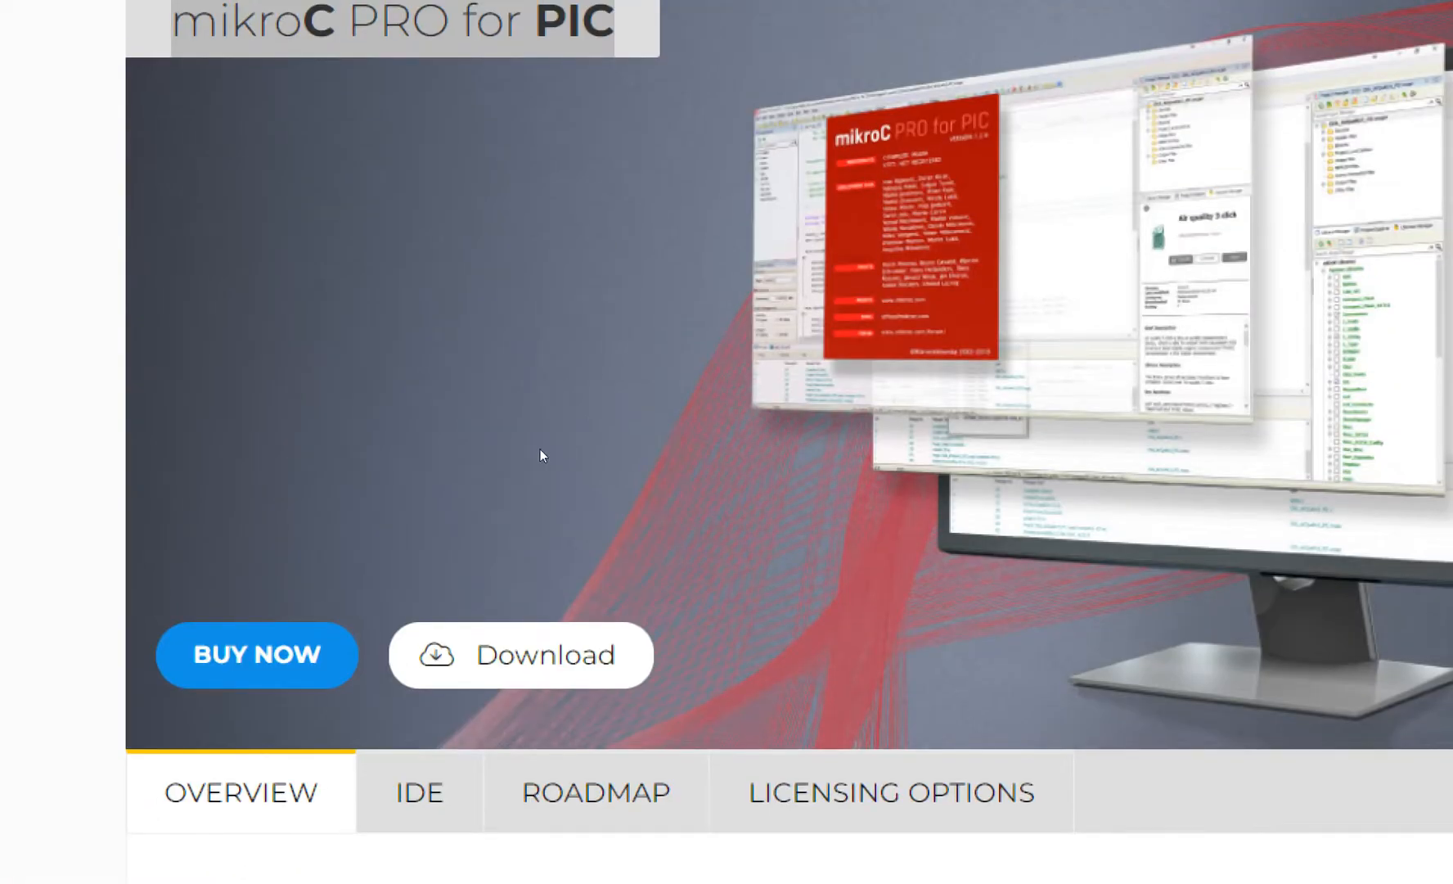
{"action": "mouse_move", "coordinate": [278, 486]}
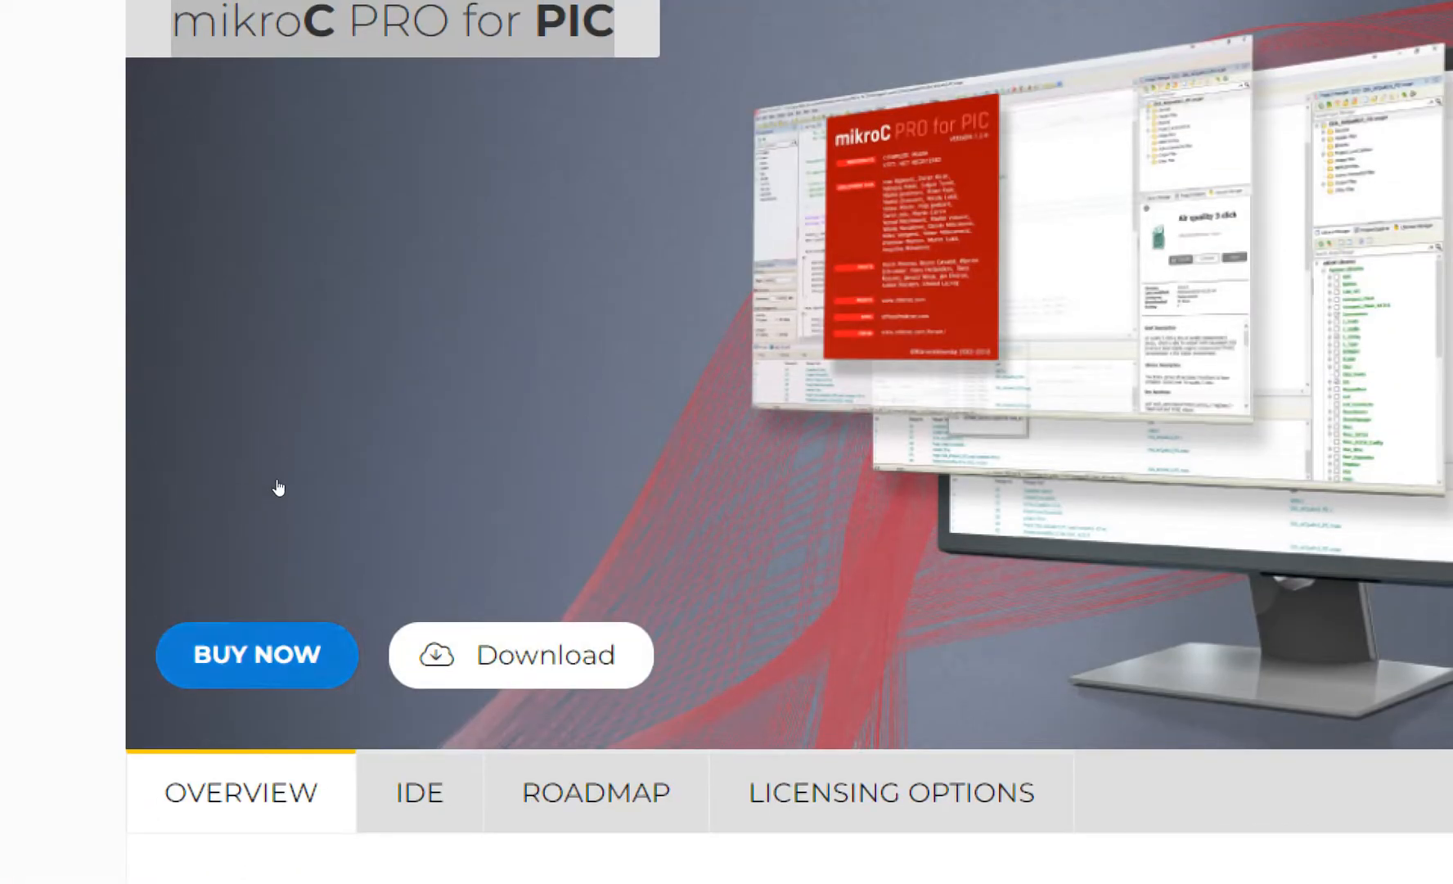
{"action": "left_click", "coordinate": [521, 654]}
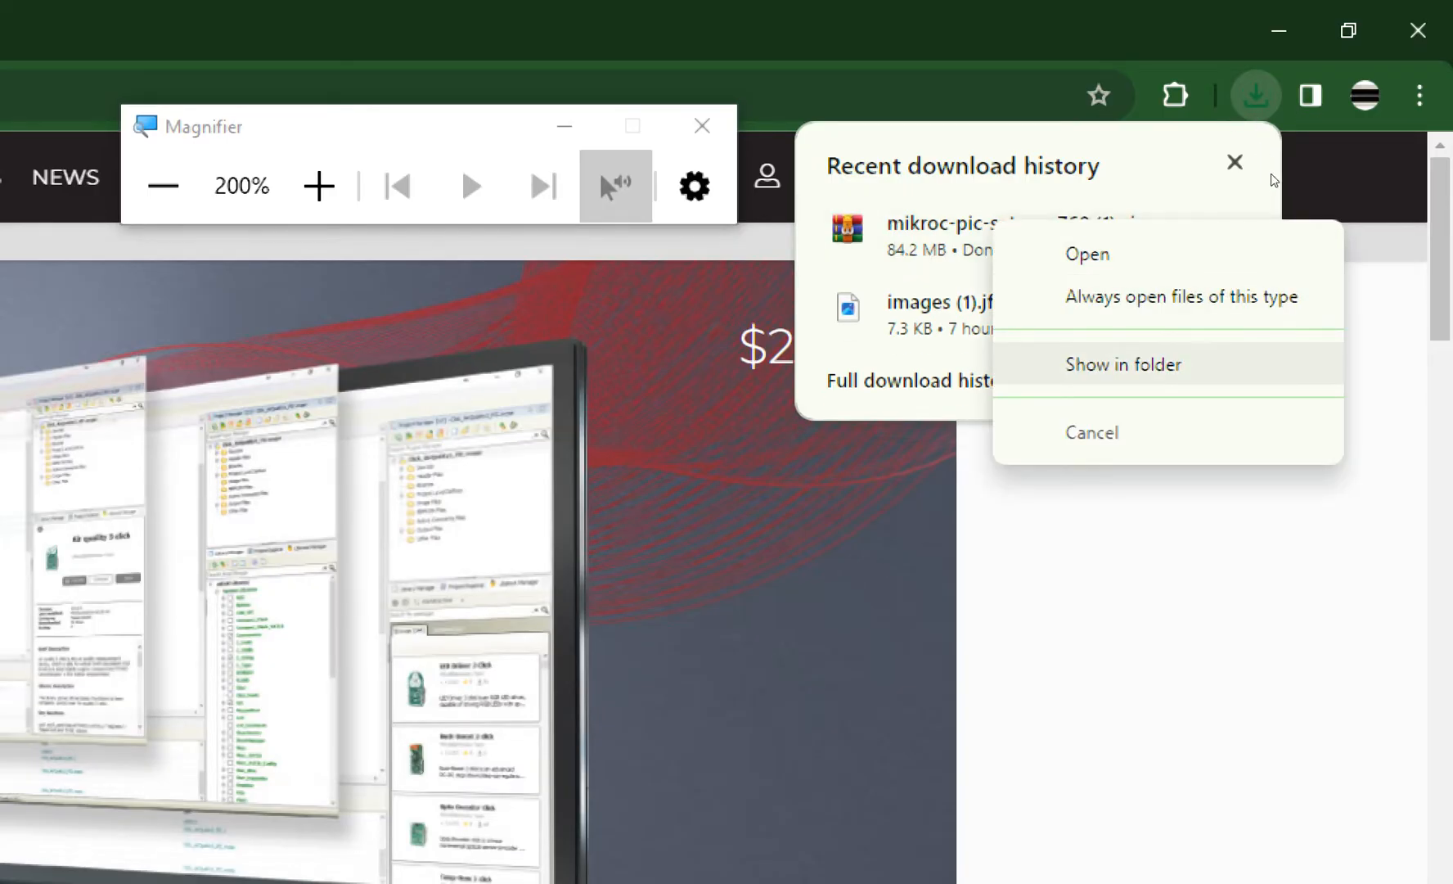
Show the zip in its folder and create a 'mikroC setup' folder on drive C holding it
{"action": "left_click", "coordinate": [1122, 364]}
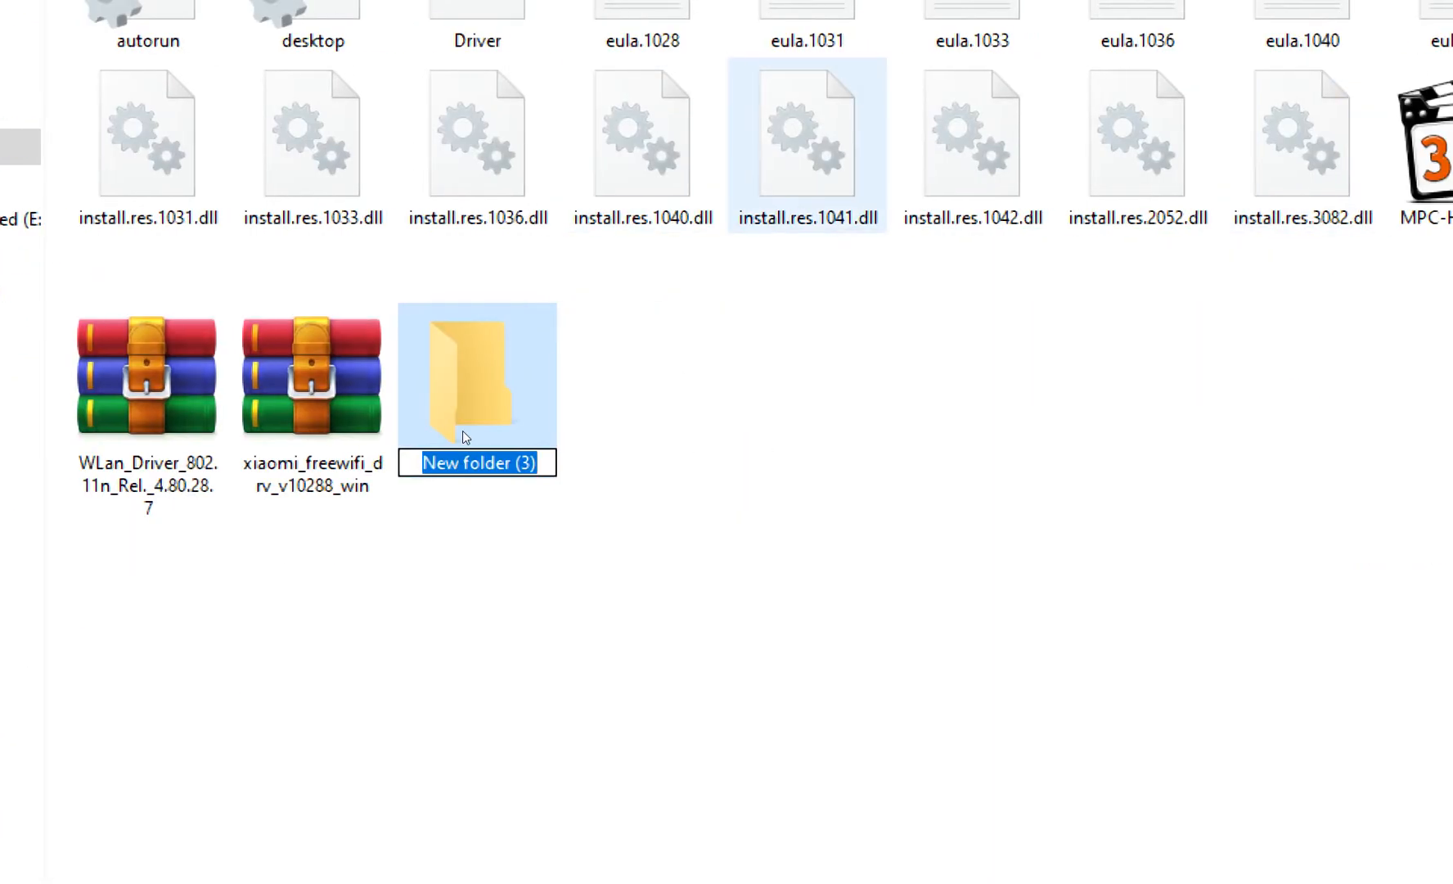
{"action": "type", "text": "mikroC setup"}
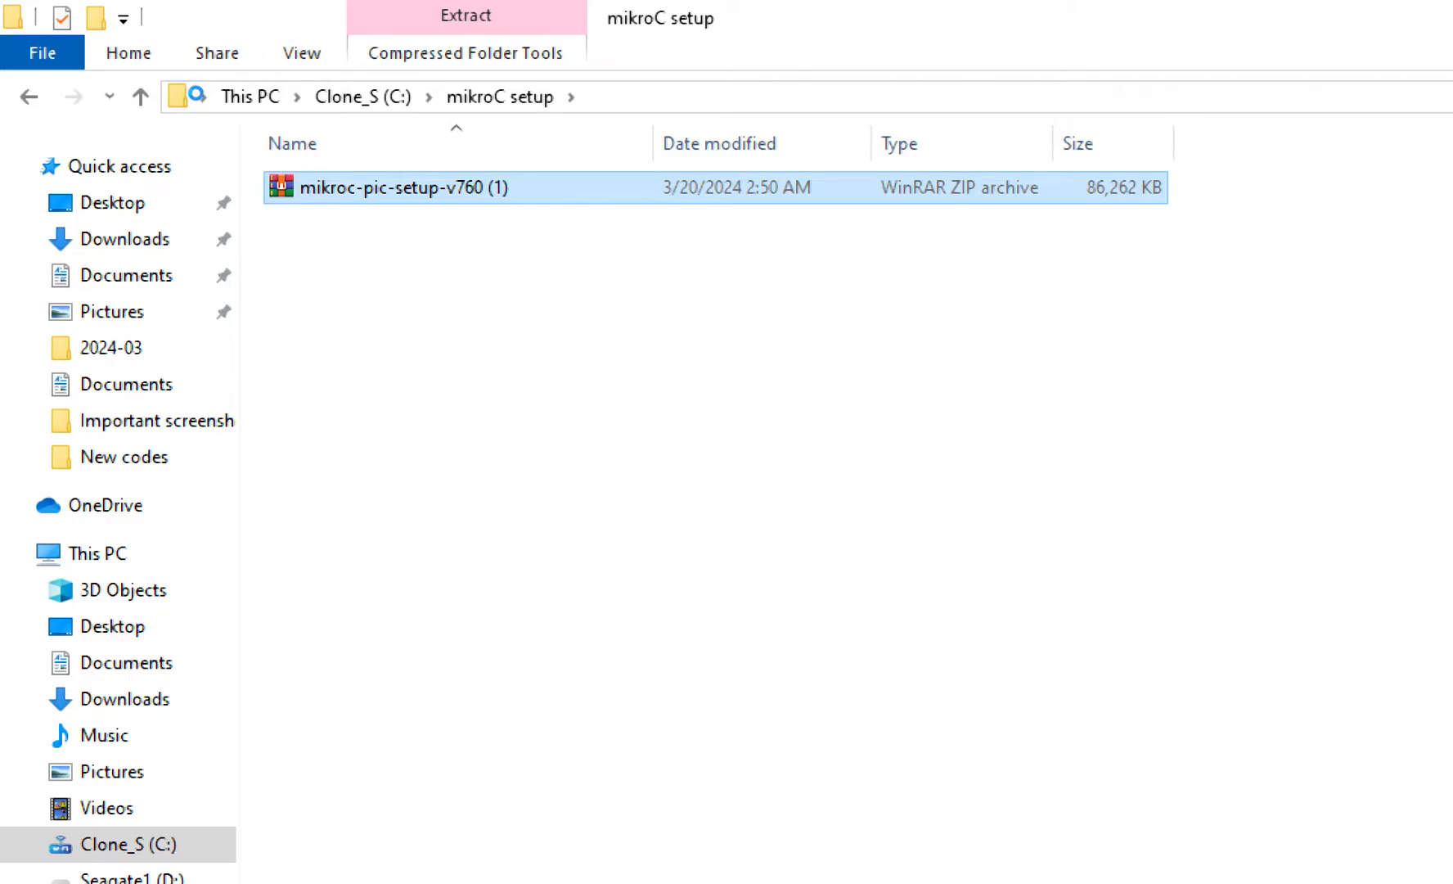
Extract the setup zip here and launch mikroC_PRO_PIC_2019_Build.7.6.0 installer
{"action": "right_click", "coordinate": [404, 187]}
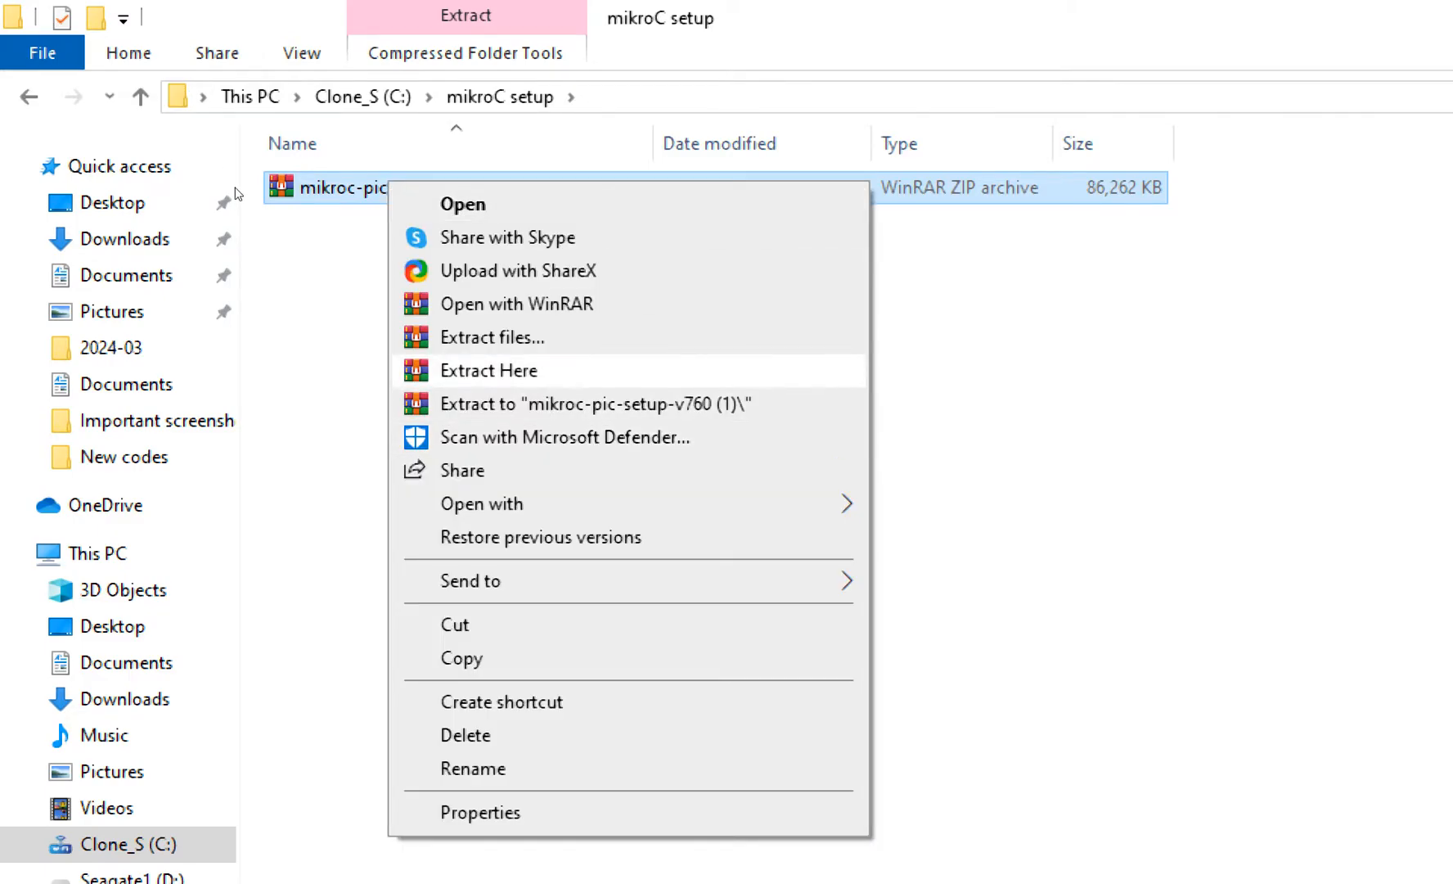
{"action": "left_click", "coordinate": [489, 370]}
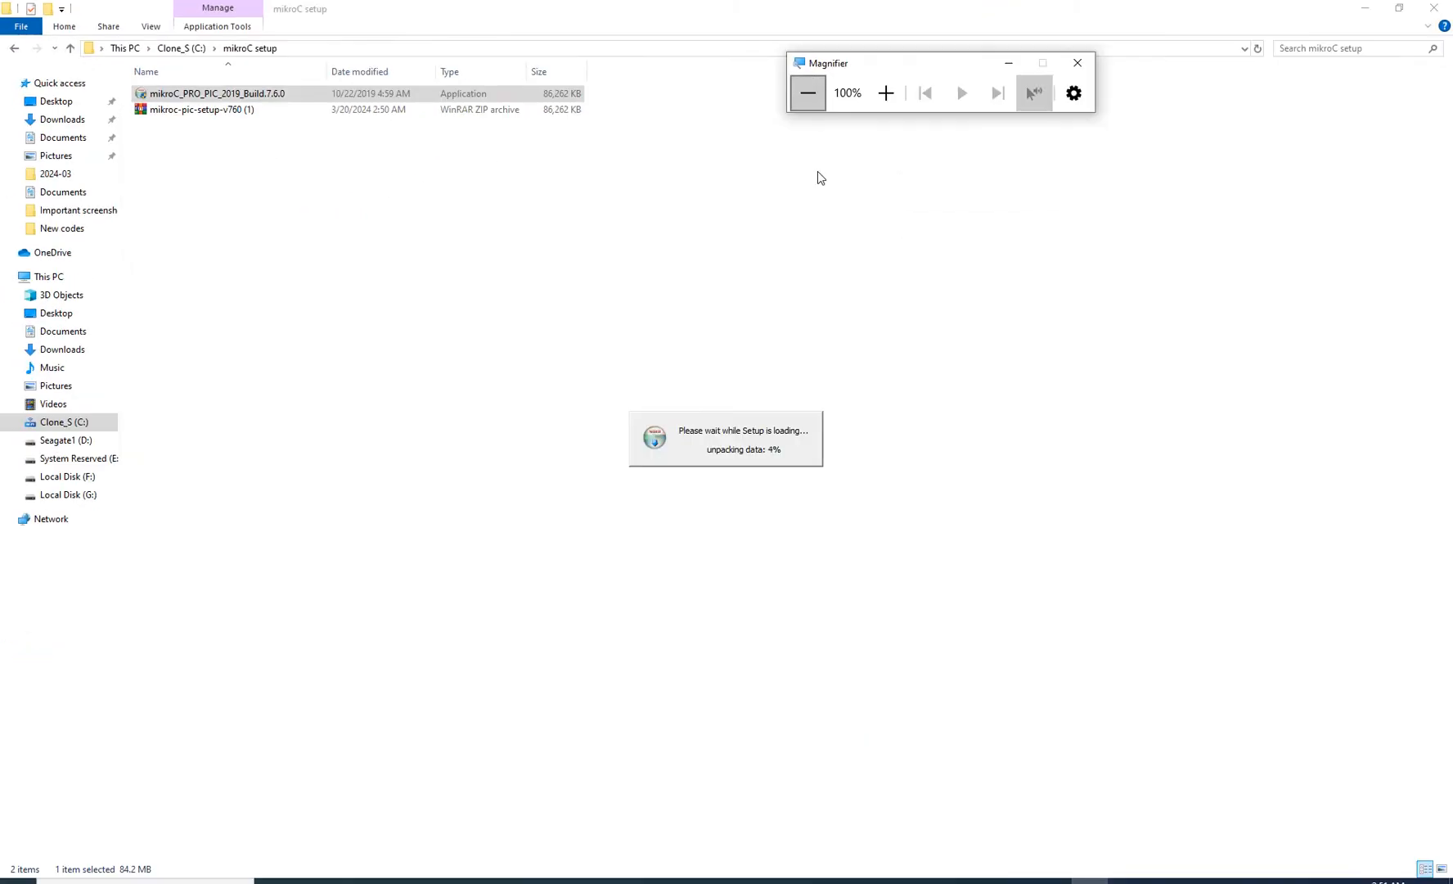
{"action": "left_click", "coordinate": [885, 92]}
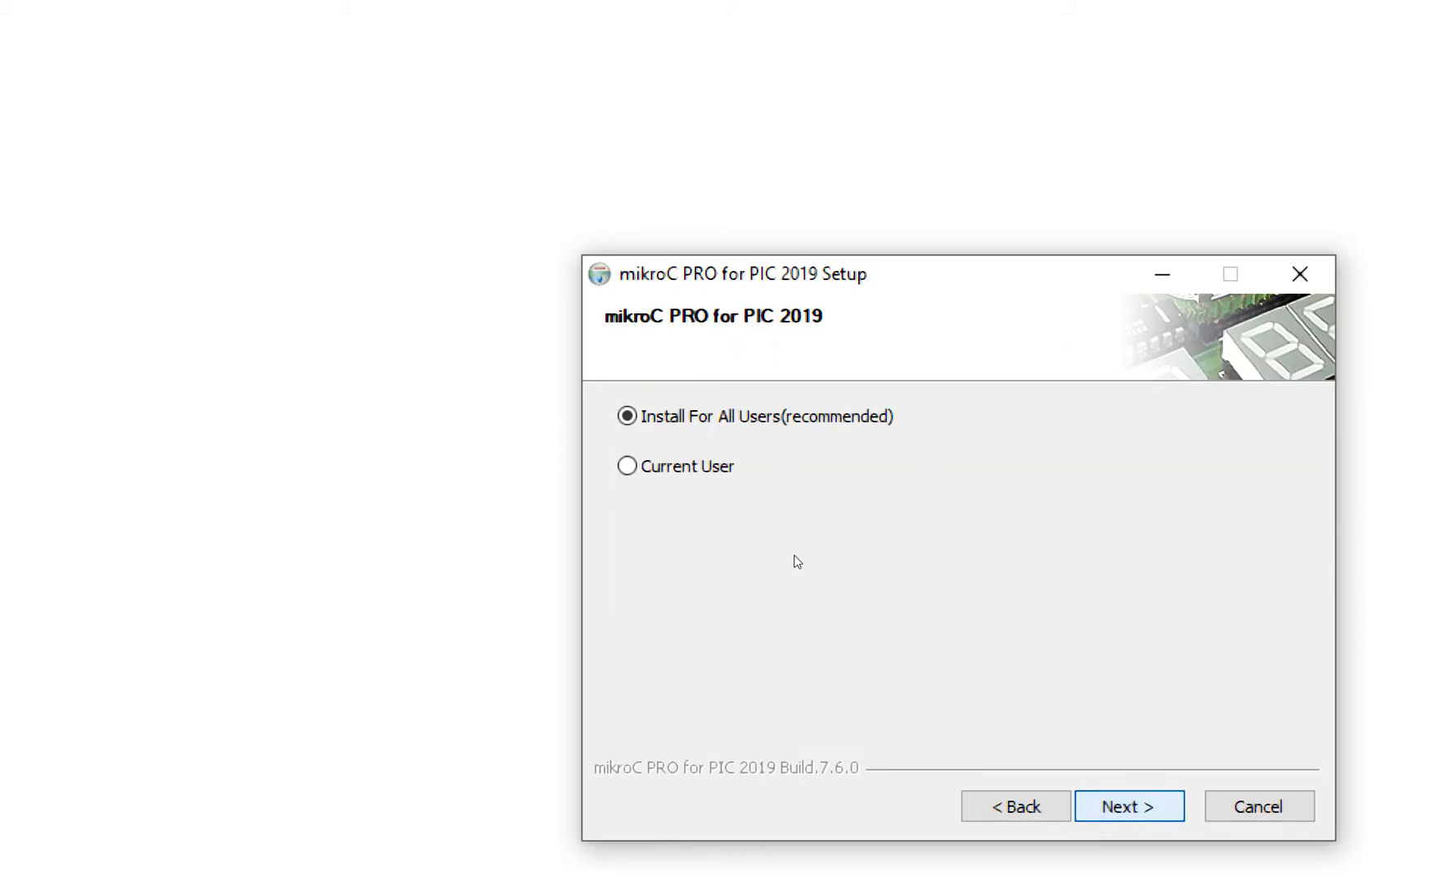
Install for all users with default components into C:\Mikroelektronika and start installation
{"action": "left_click", "coordinate": [1129, 805]}
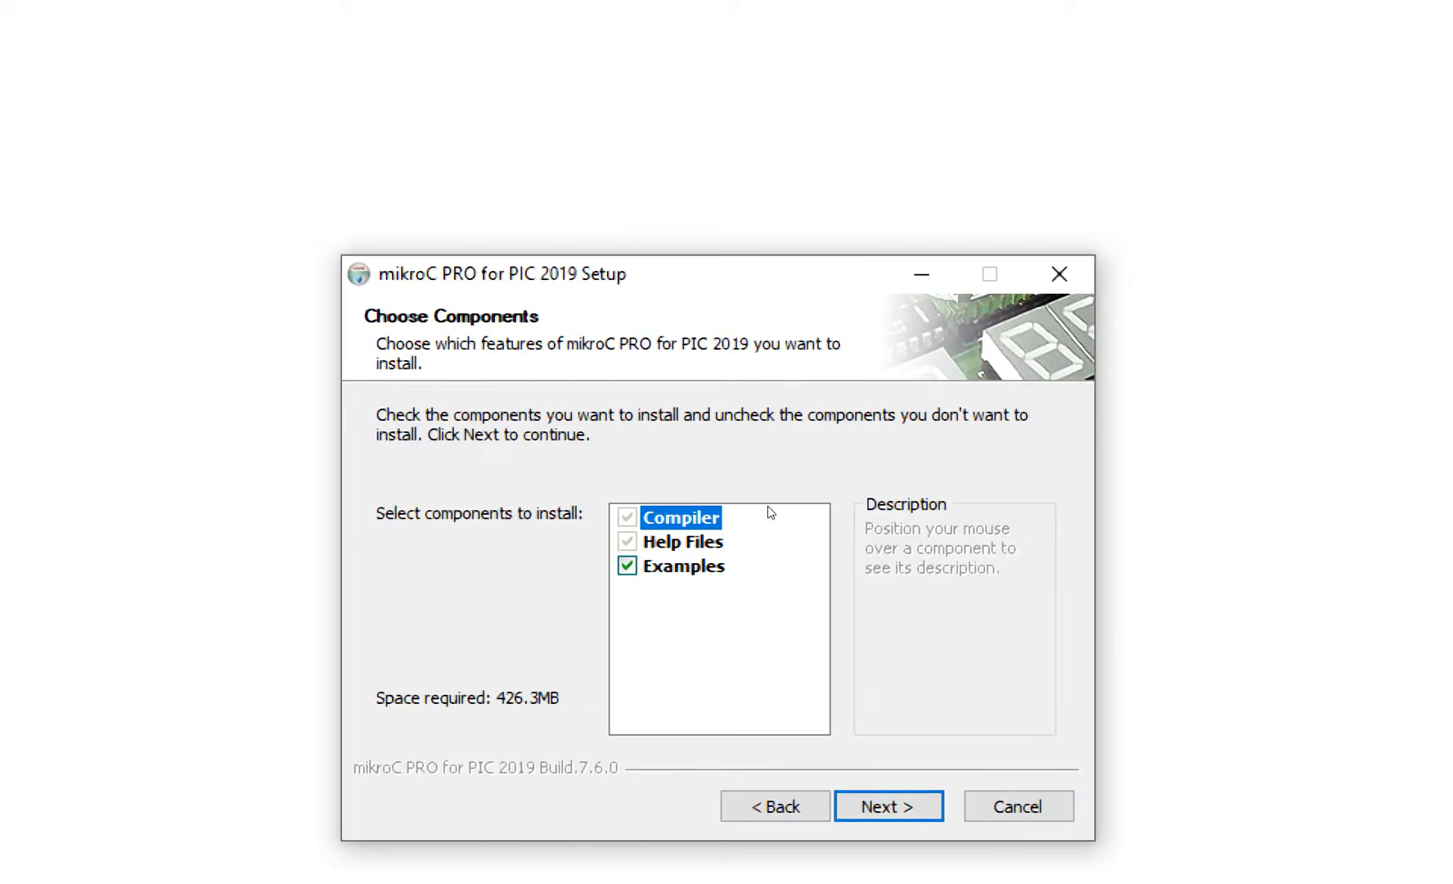
{"action": "left_click", "coordinate": [887, 806]}
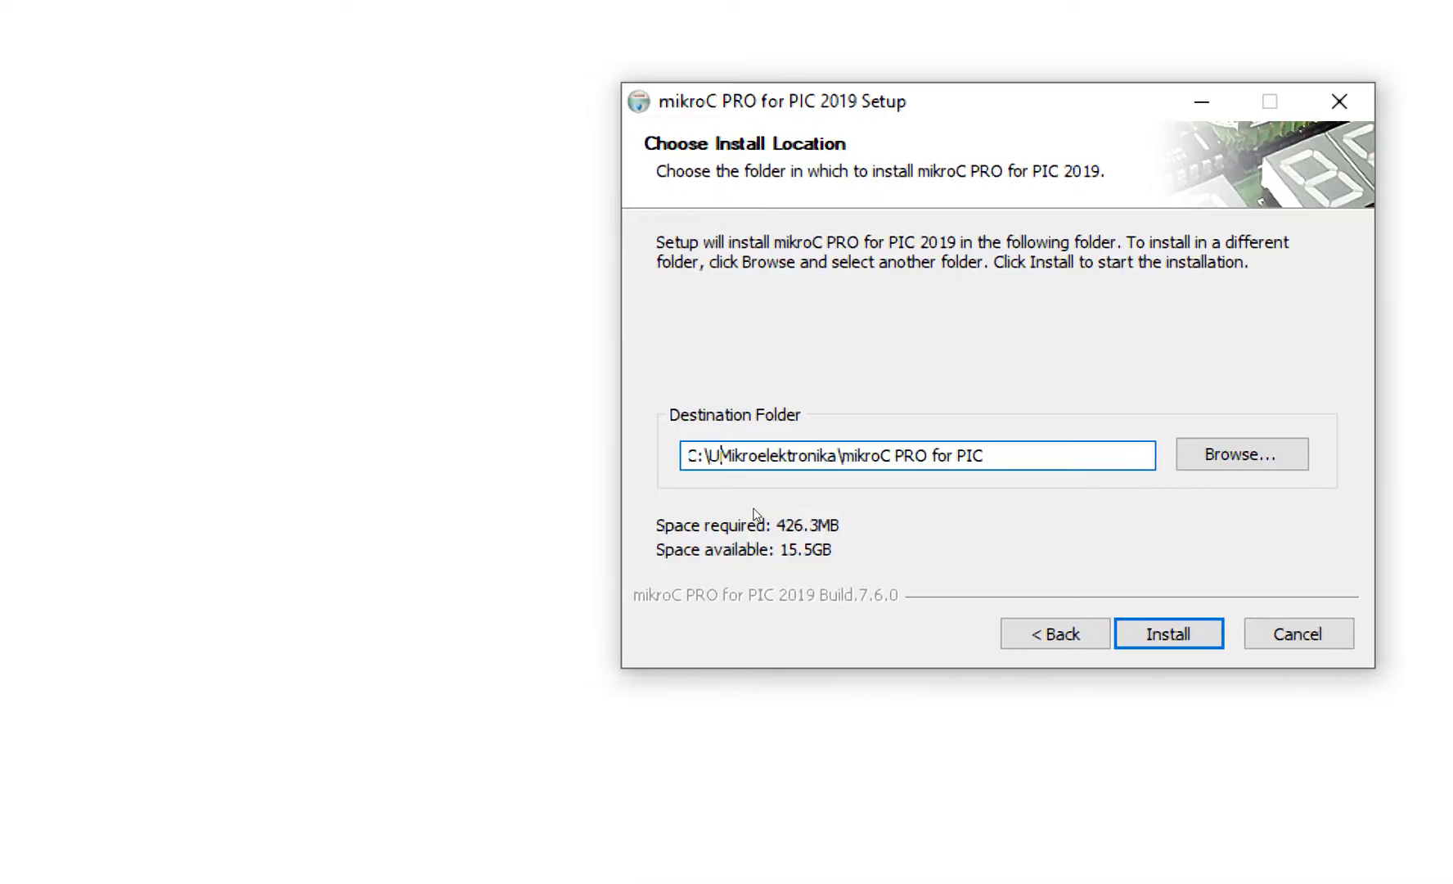
{"action": "left_click", "coordinate": [1168, 633]}
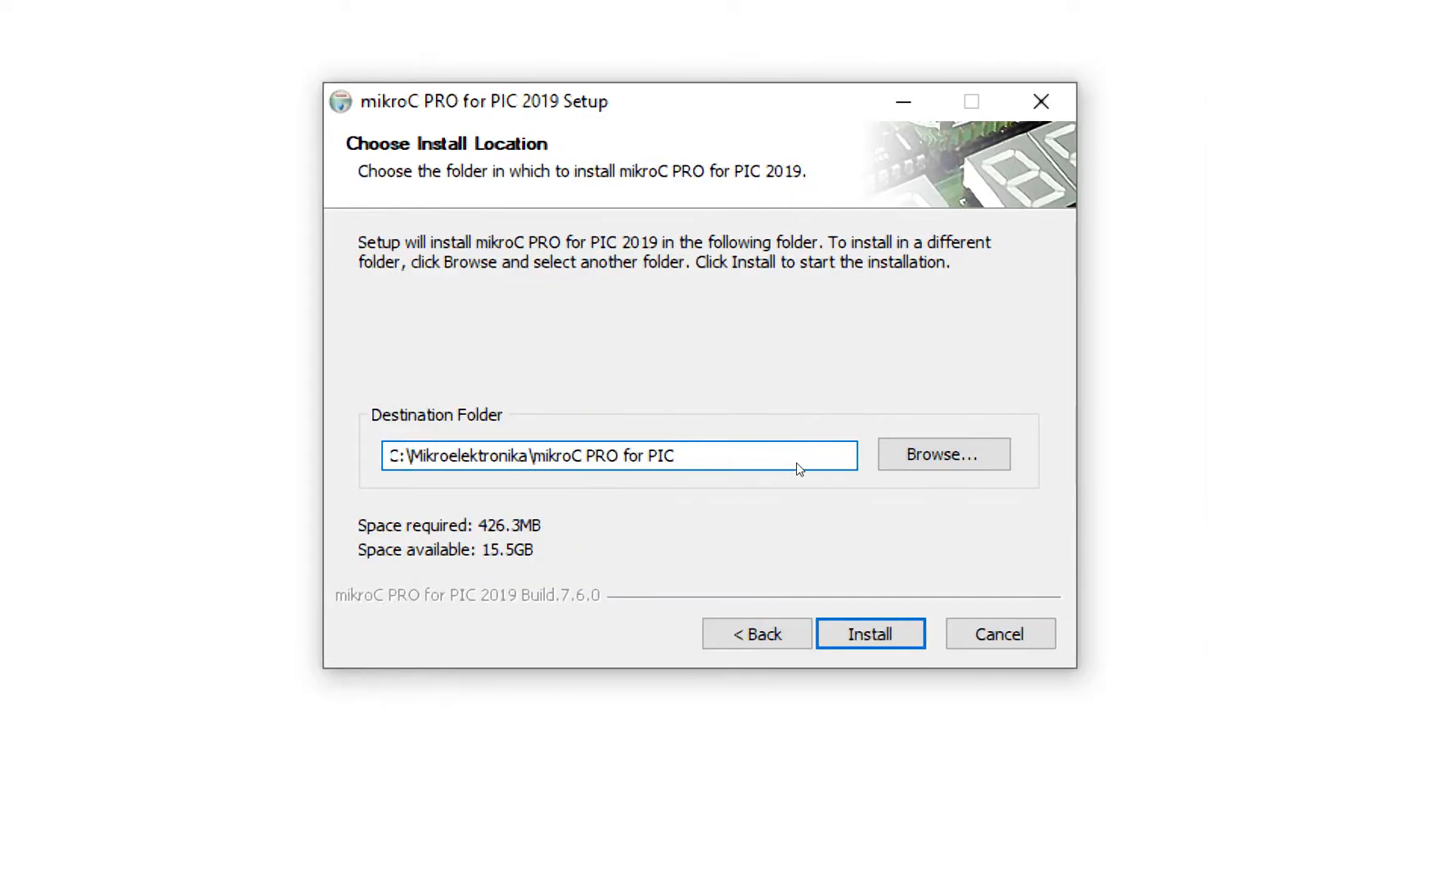
{"action": "double_click", "coordinate": [470, 455]}
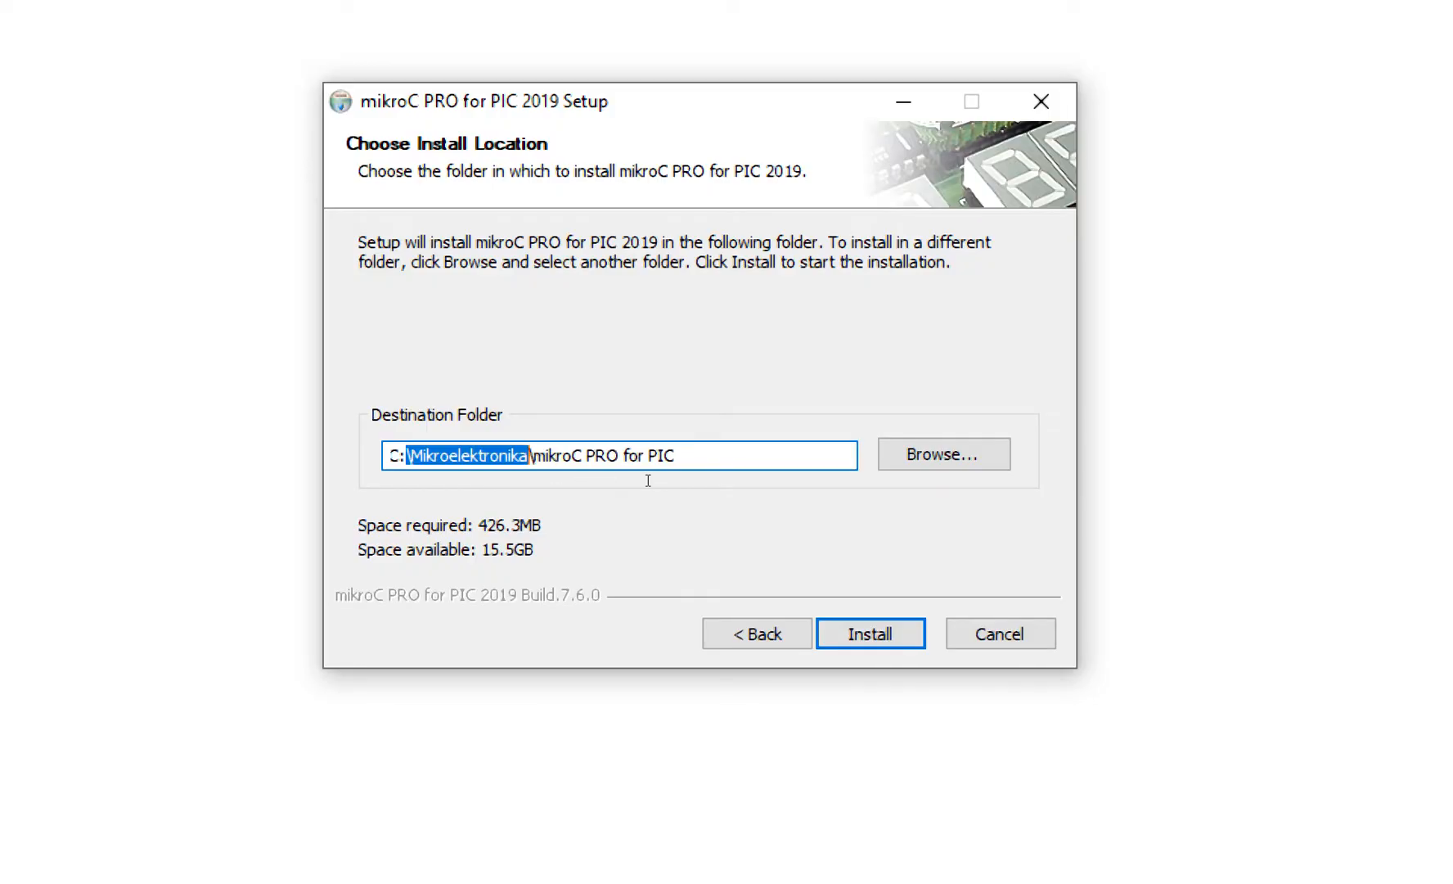
{"action": "left_click", "coordinate": [869, 632]}
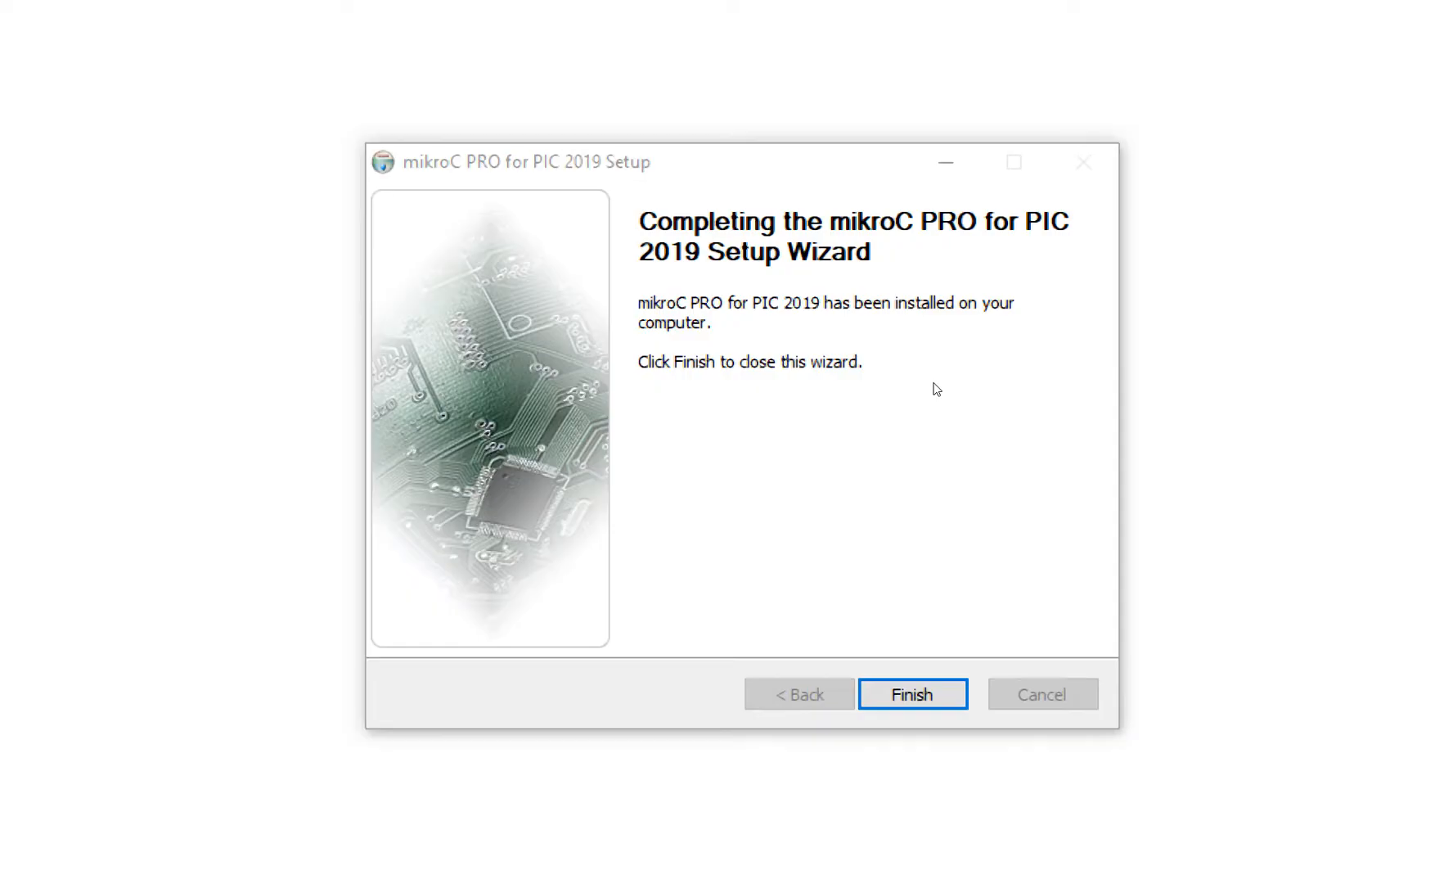
Answer the CODEGRIP Suite and mikroProg Suite prompts and finish the installer
{"action": "left_click", "coordinate": [913, 693]}
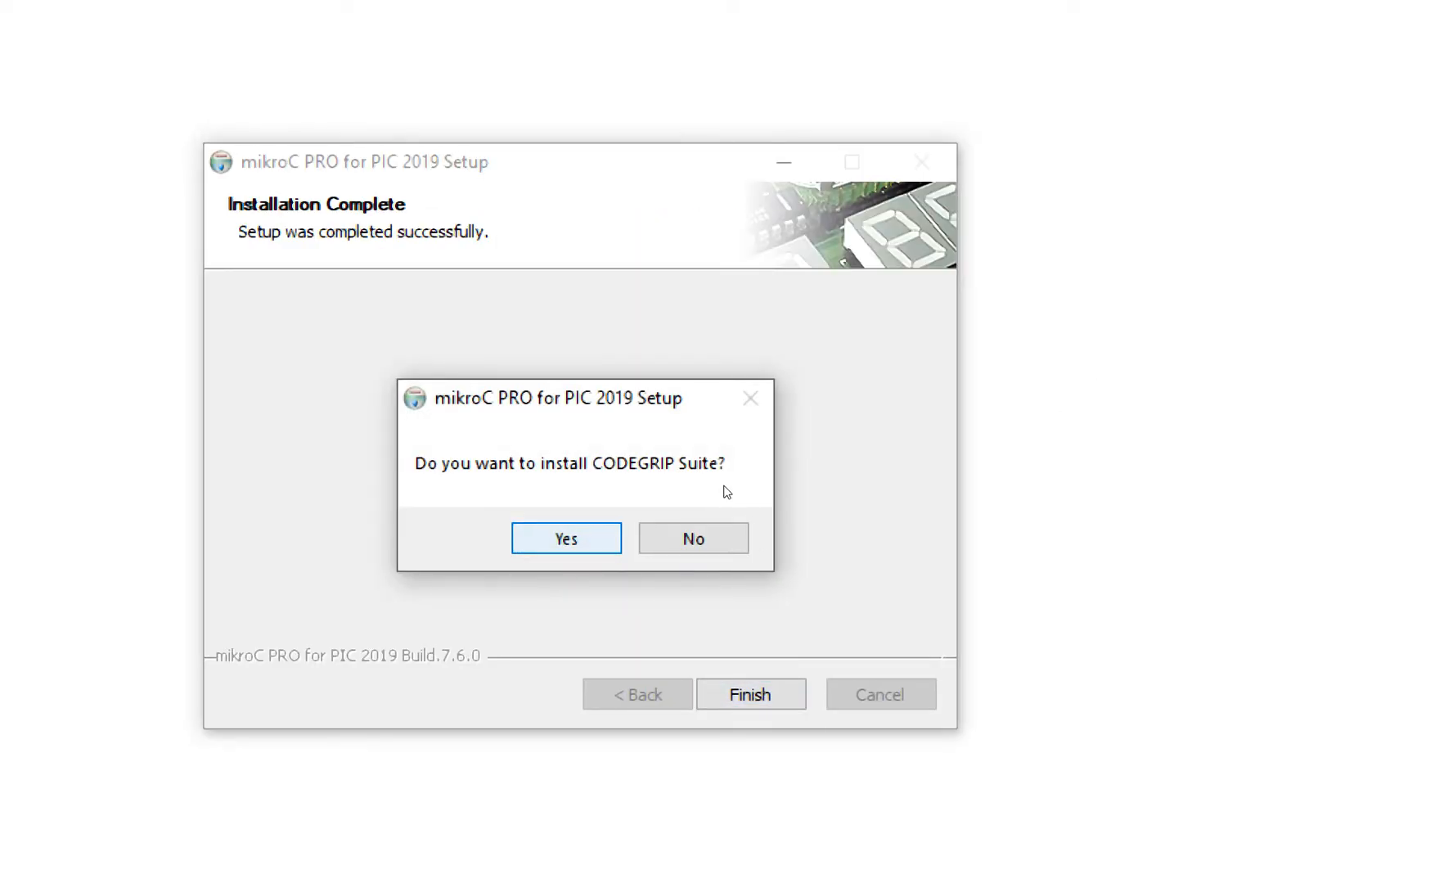
{"action": "left_click", "coordinate": [565, 537]}
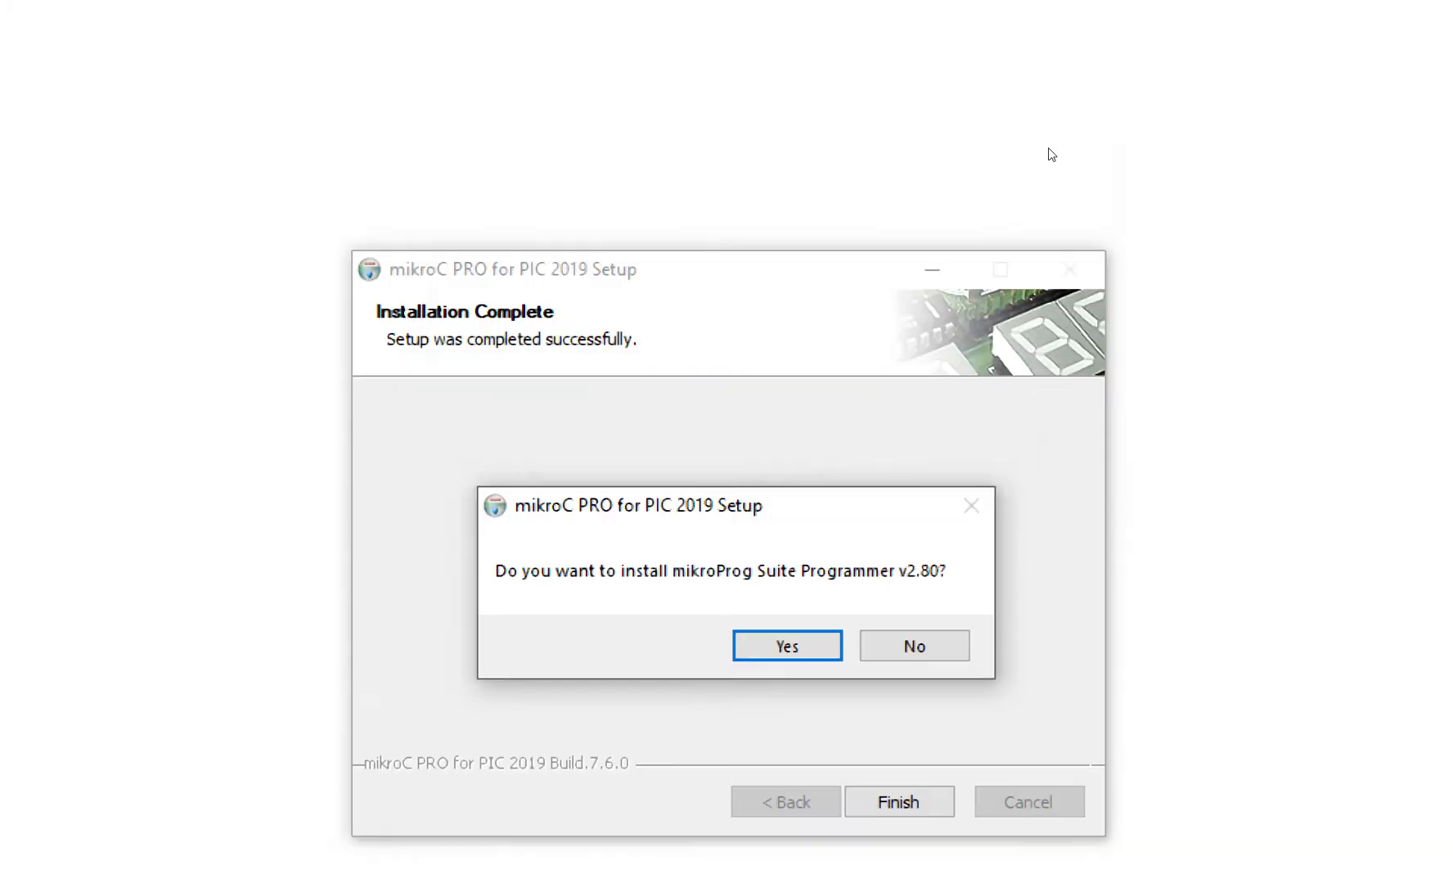
{"action": "left_click", "coordinate": [785, 645]}
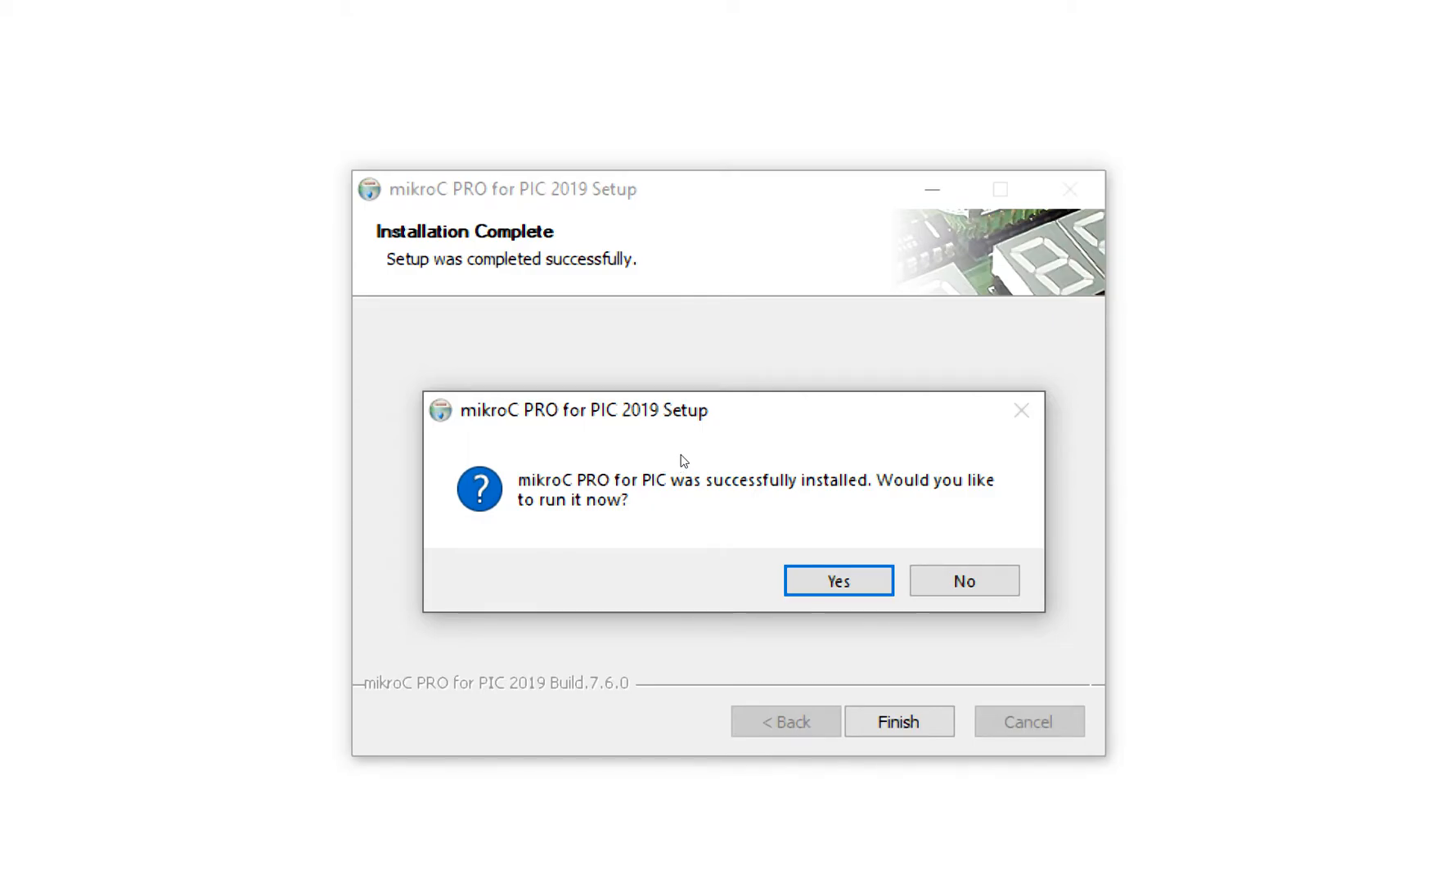
{"action": "mouse_move", "coordinate": [797, 490]}
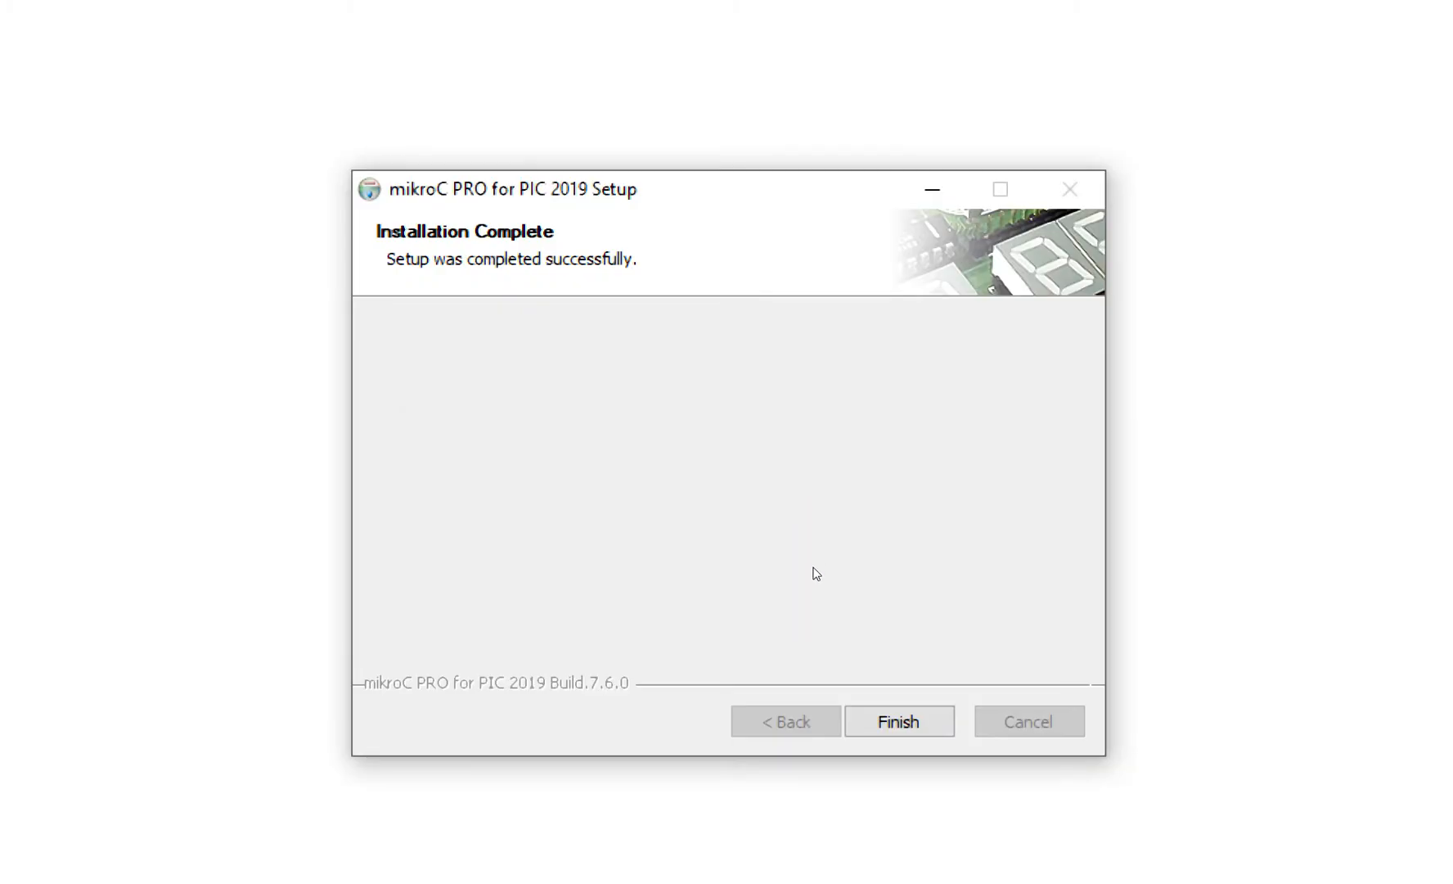
{"action": "left_click", "coordinate": [897, 720]}
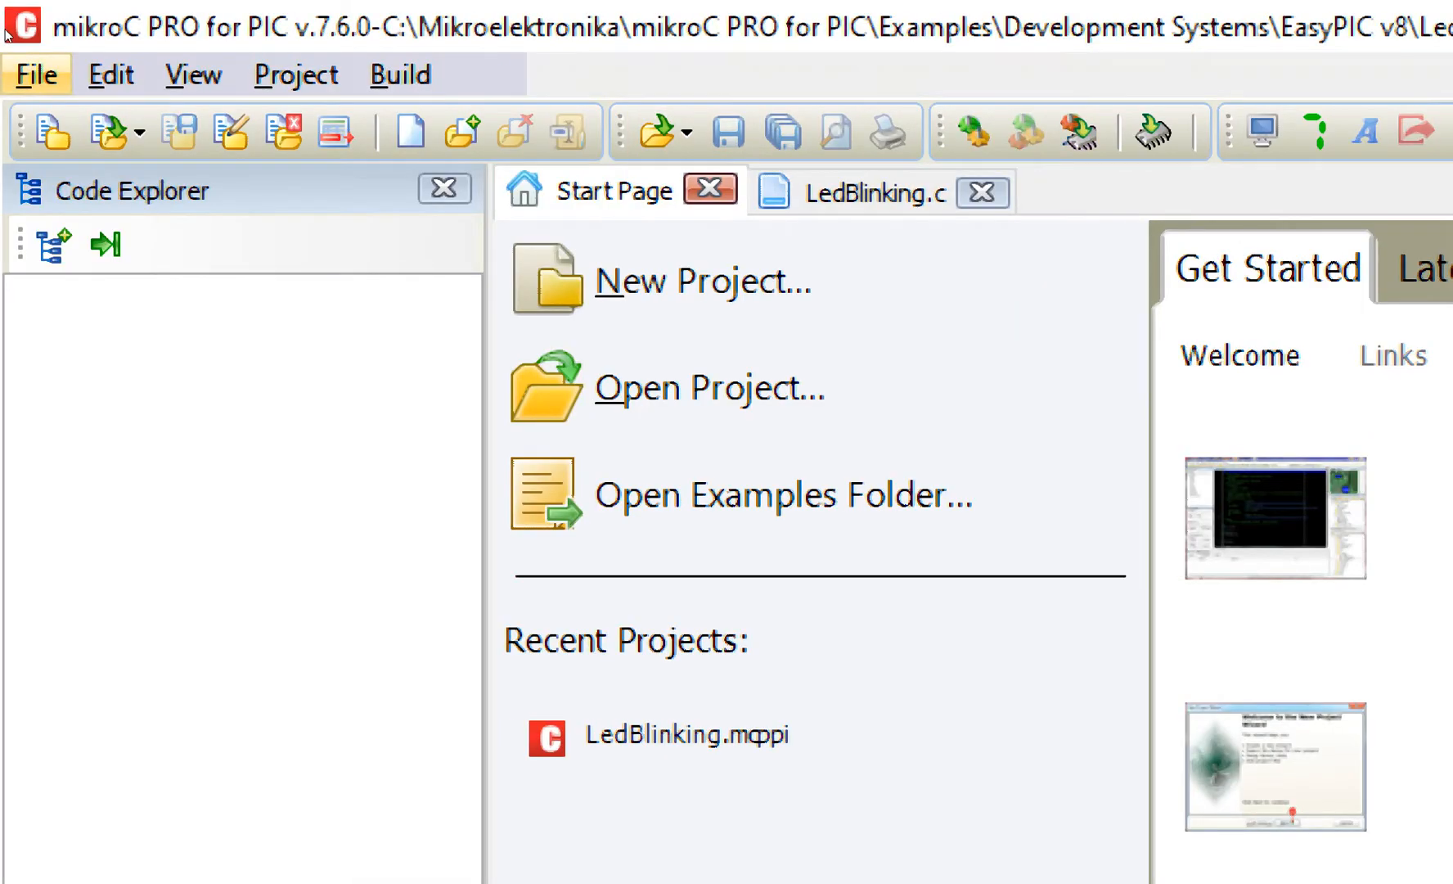
Start a new Standard project named blink_LED via File > New > New Project
{"action": "left_click", "coordinate": [36, 74]}
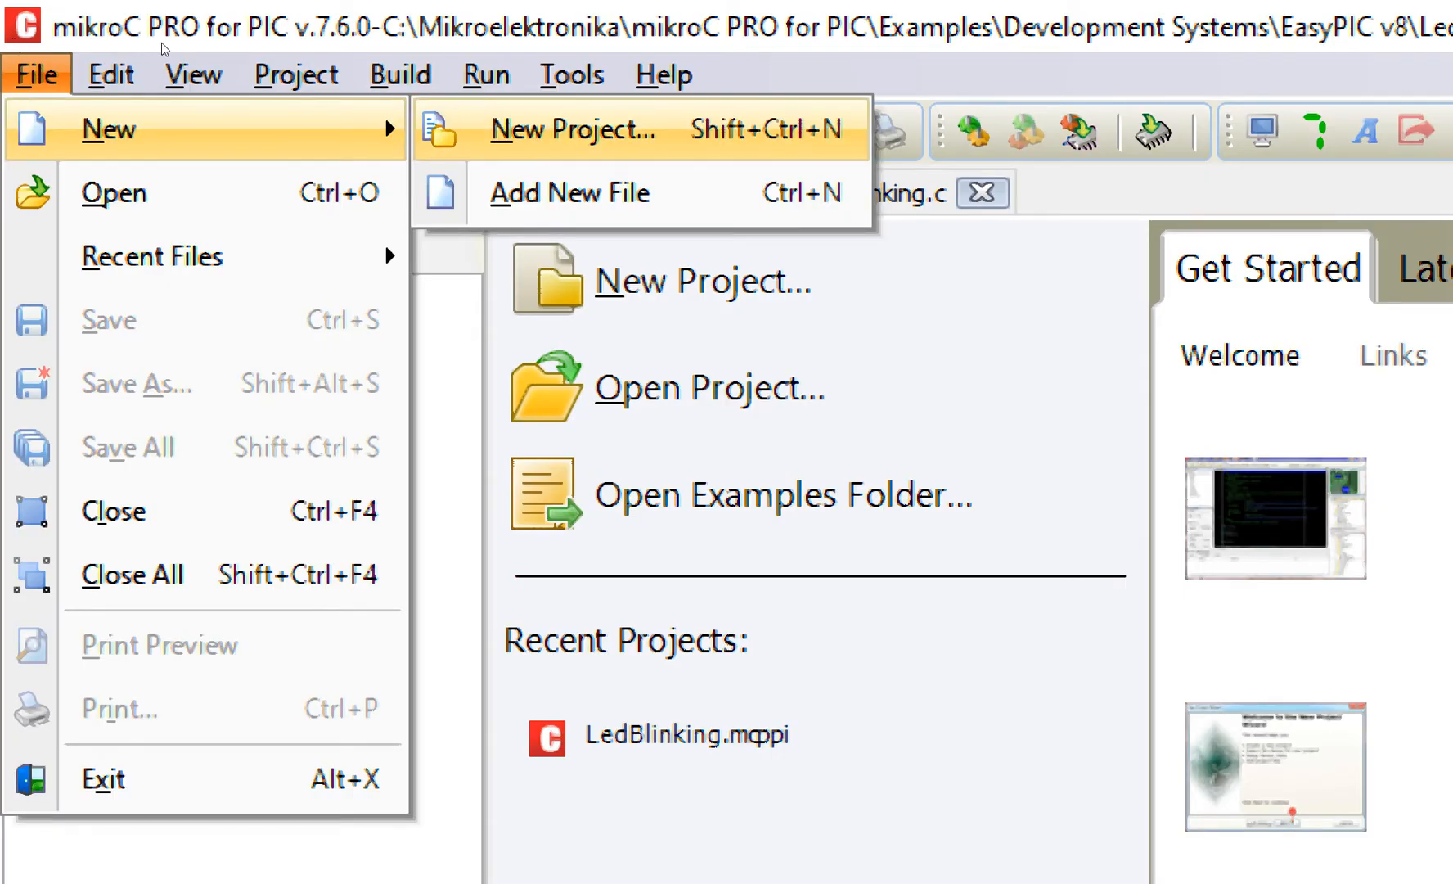
{"action": "left_click", "coordinate": [572, 129]}
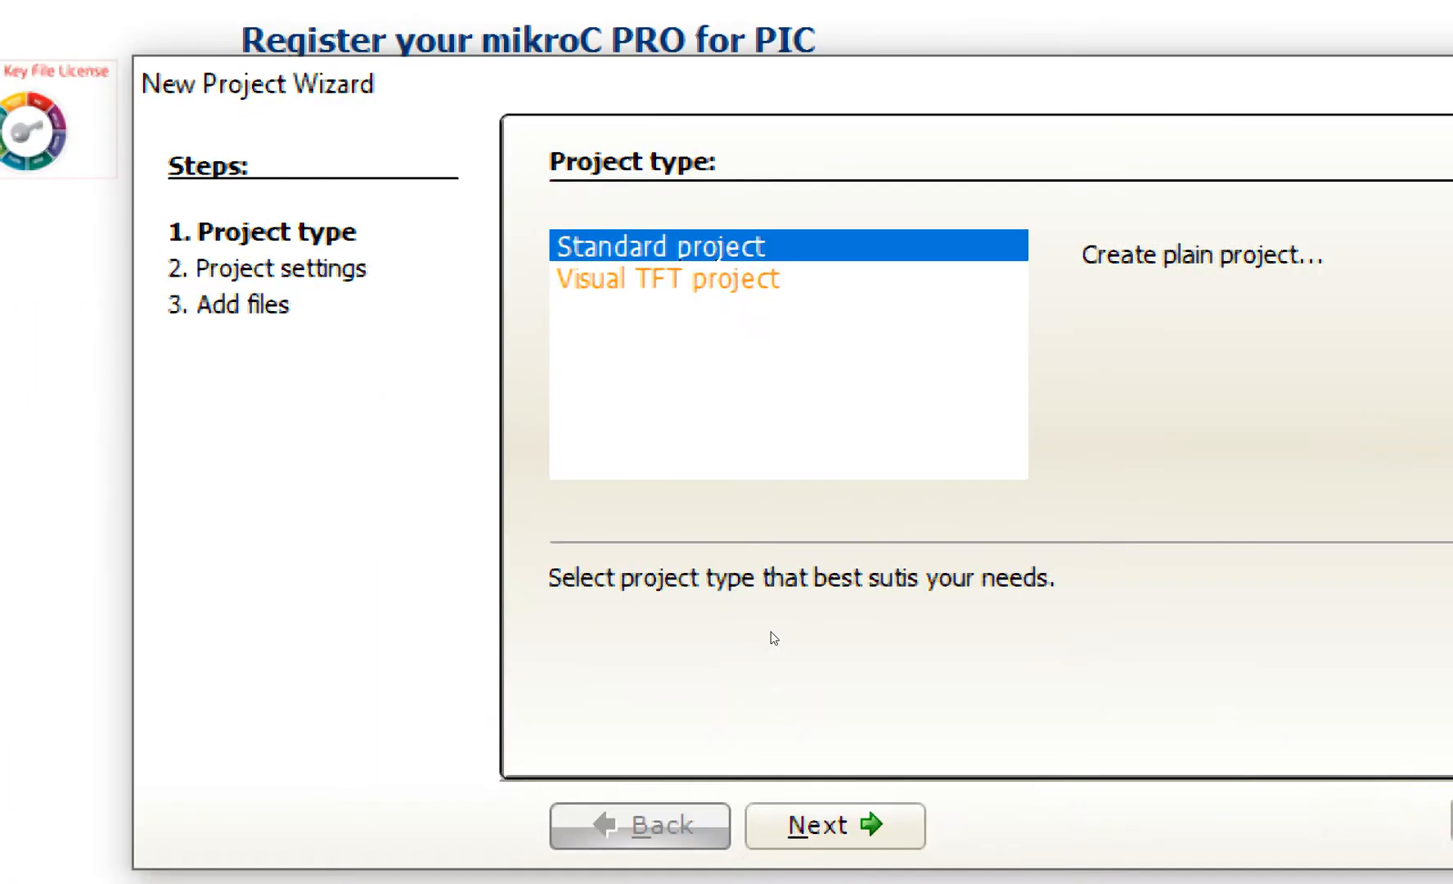
{"action": "left_click", "coordinate": [833, 826]}
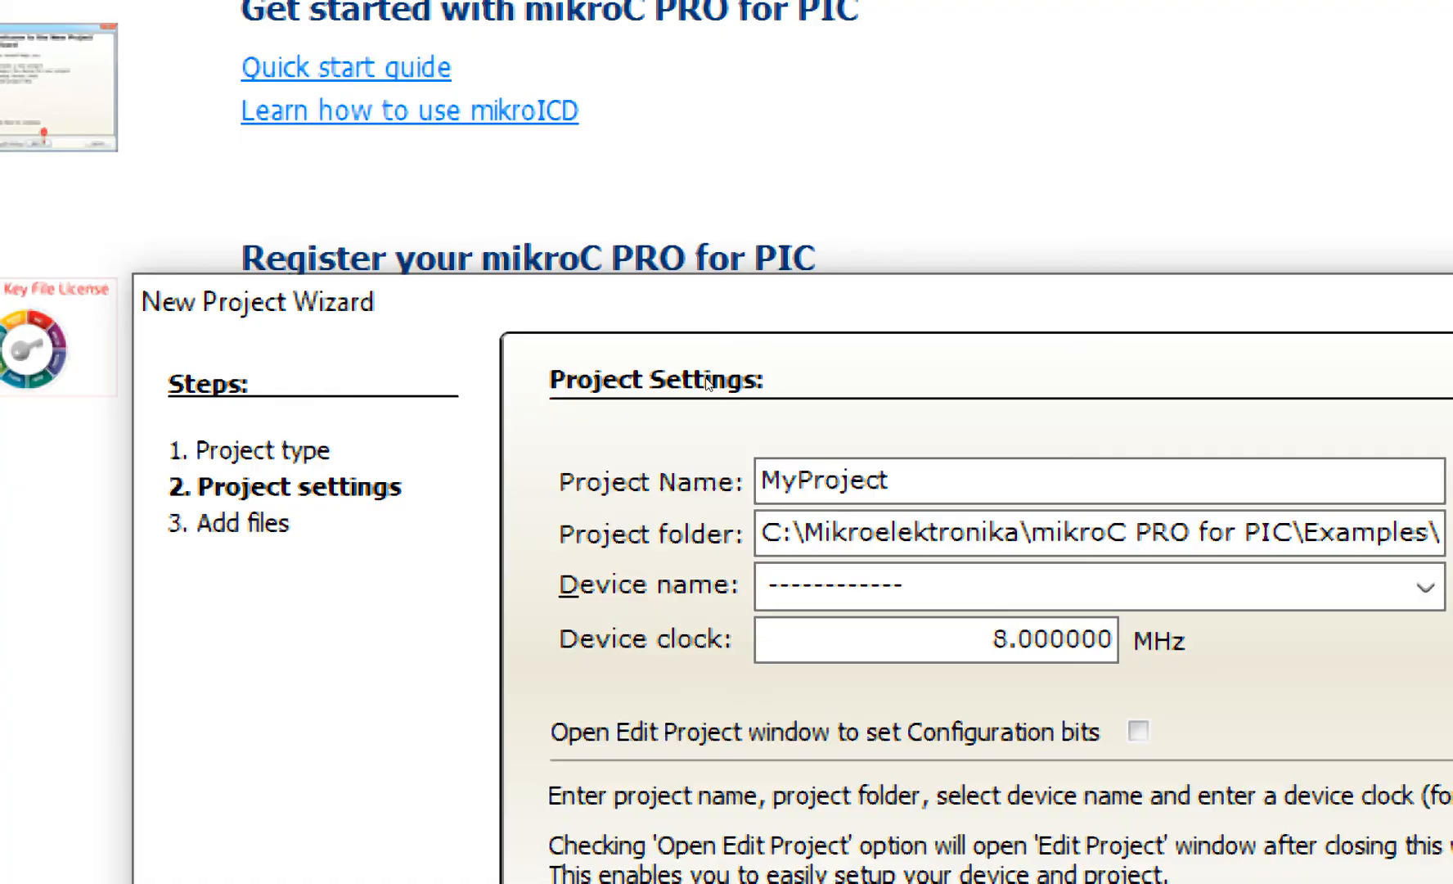
{"action": "type", "text": "blink_LED"}
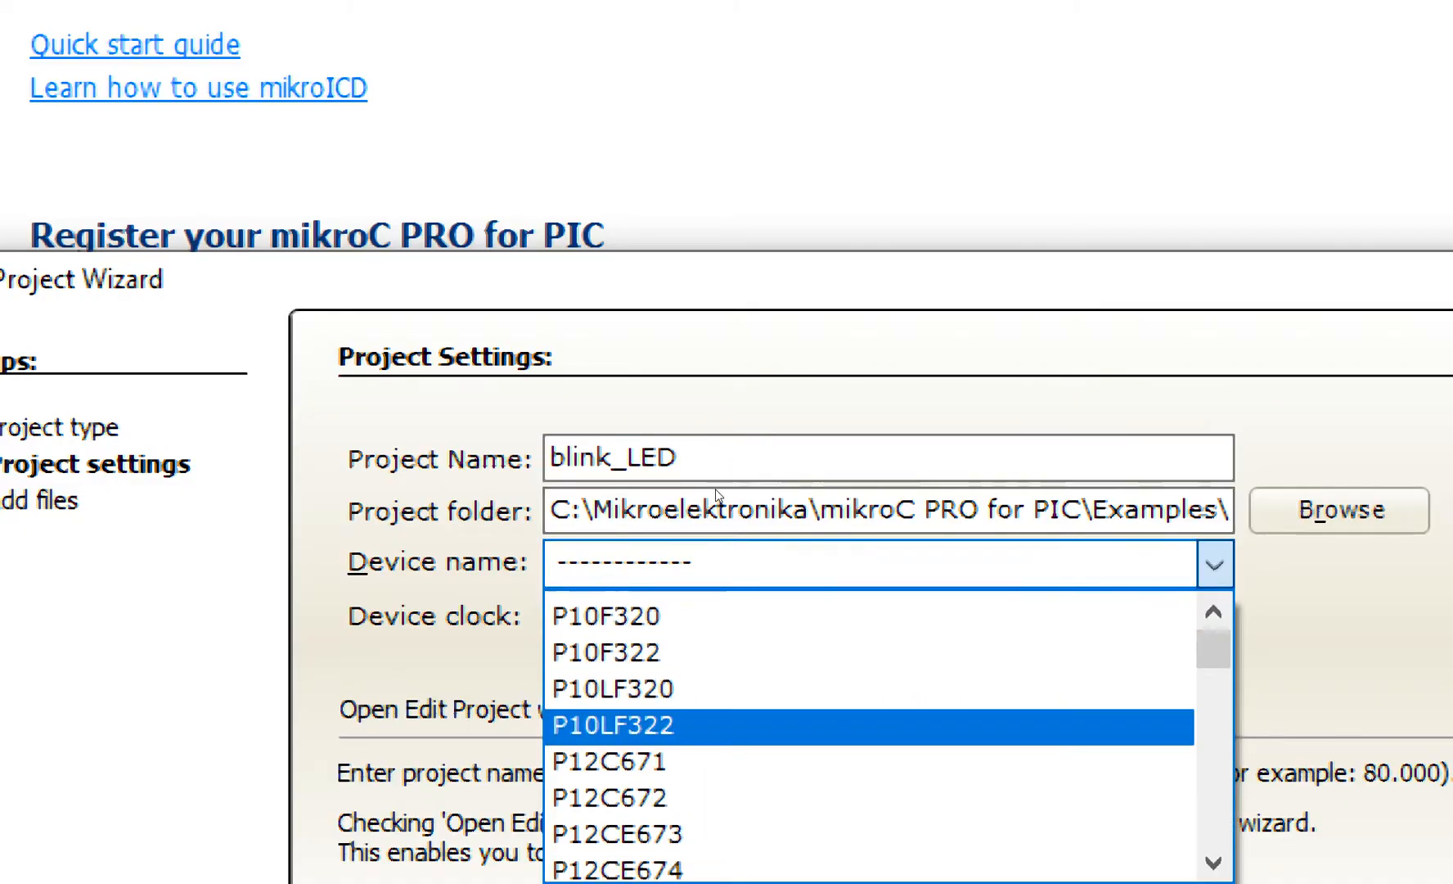
Target device P16F877A at 20 MHz, continue and save the blink_LED.c file
{"action": "scroll", "scroll_direction": "down", "scroll_amount": 3}
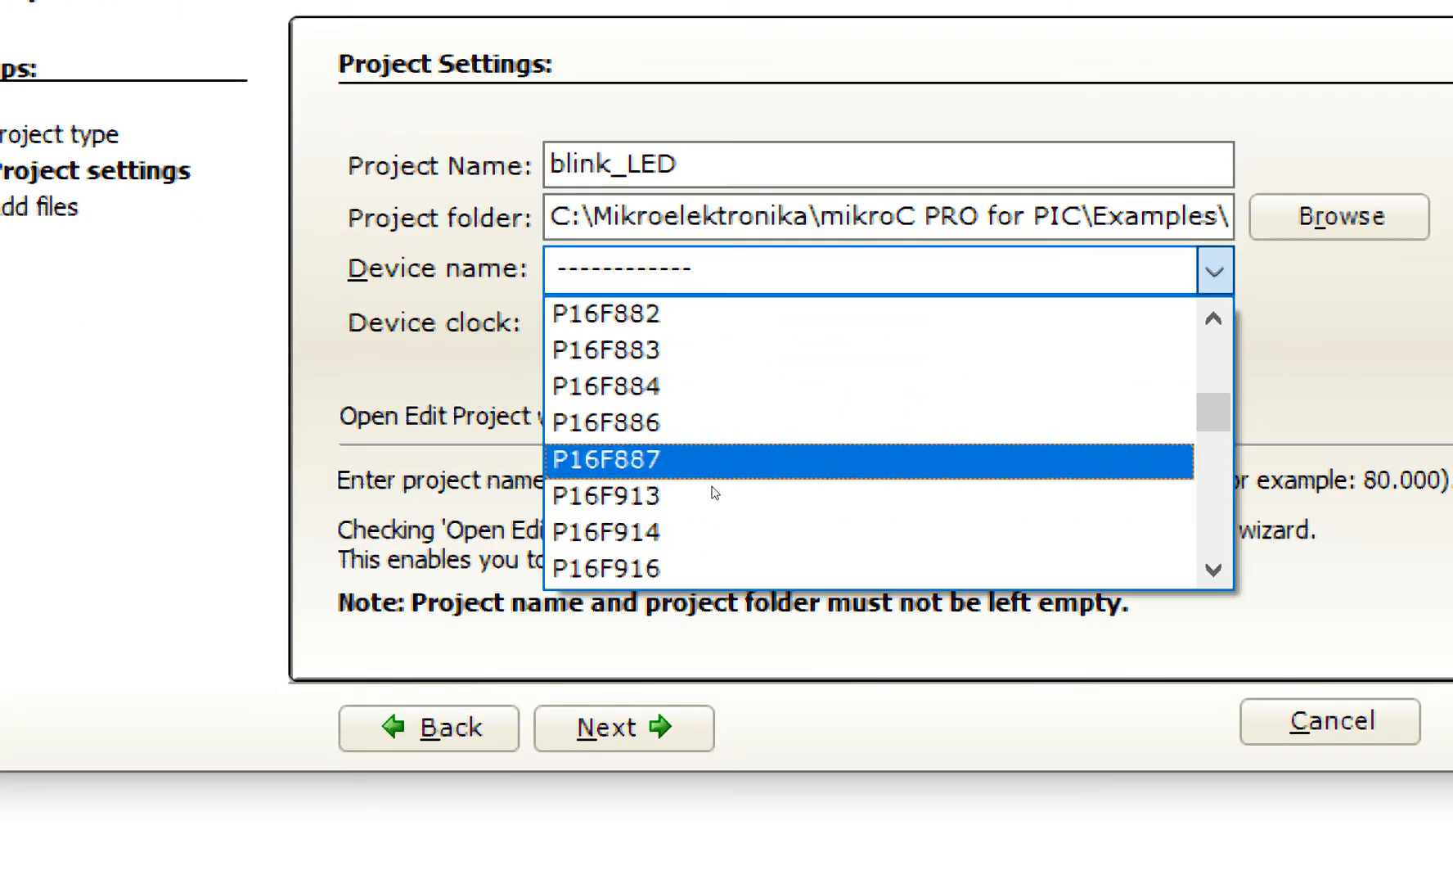
{"action": "left_click", "coordinate": [604, 460]}
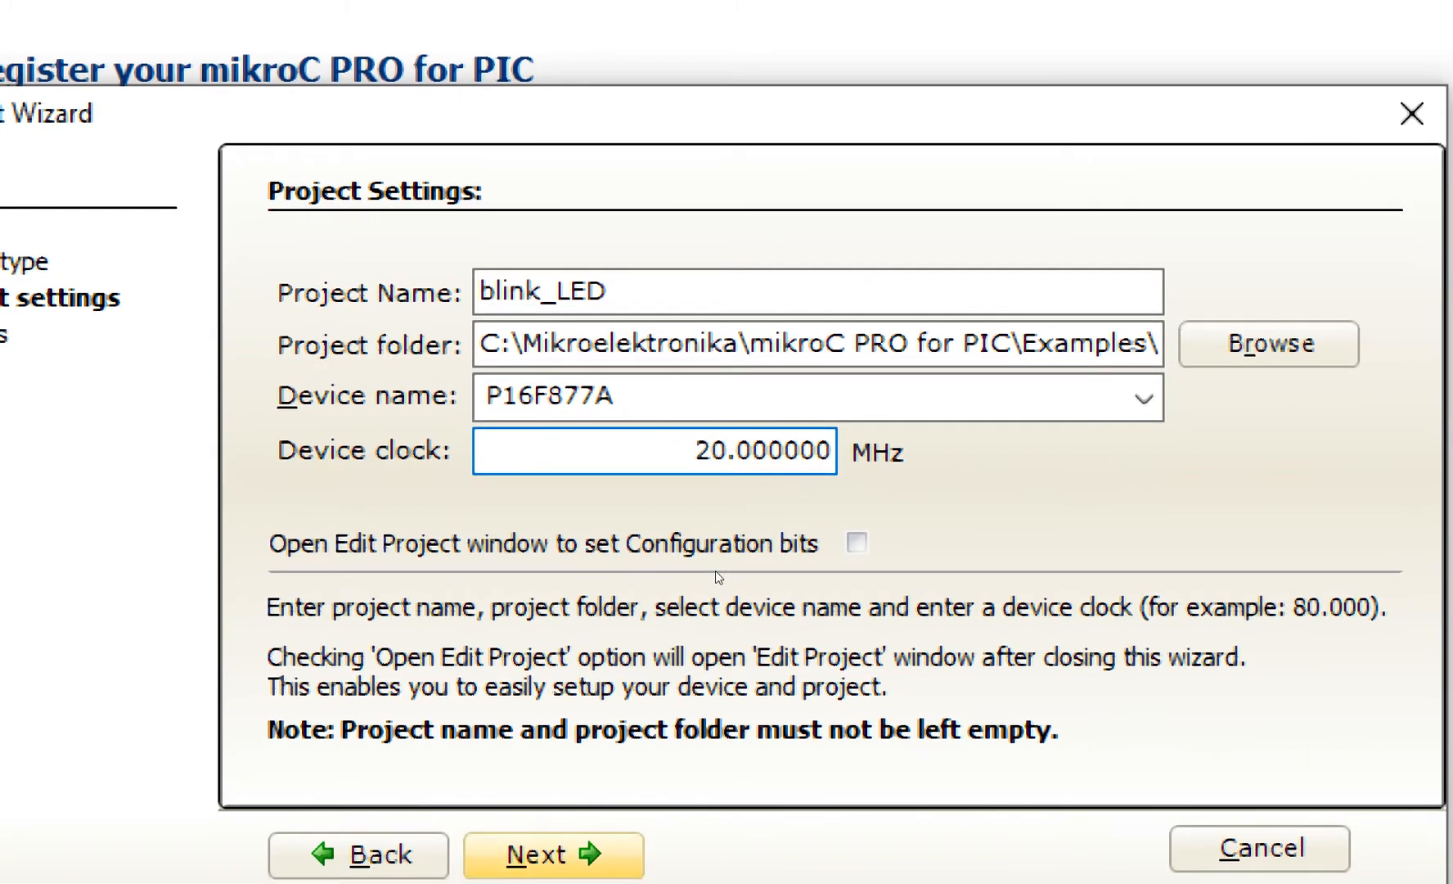
{"action": "left_click", "coordinate": [552, 854]}
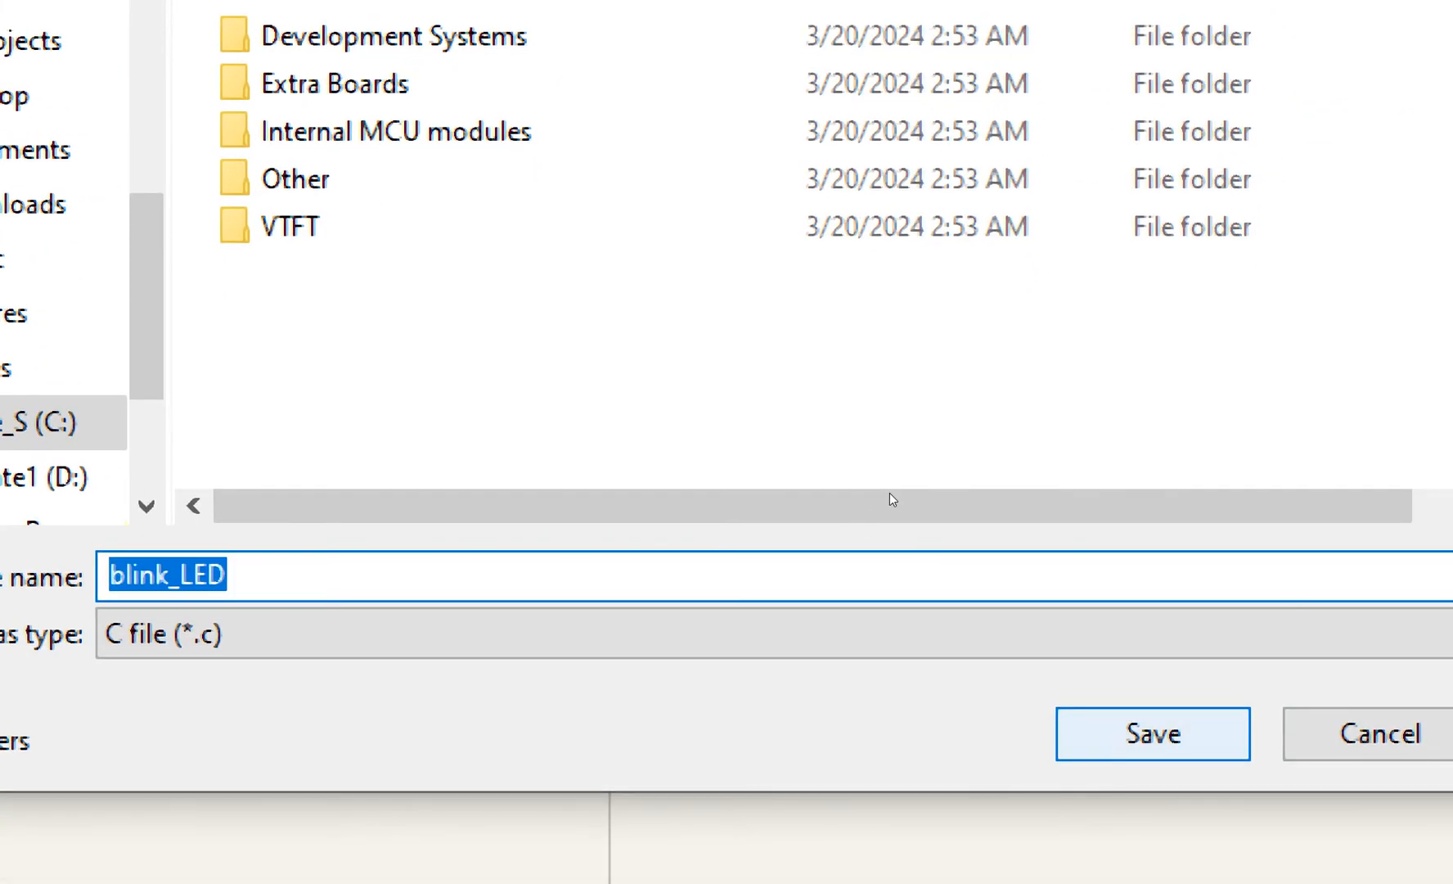
{"action": "left_click", "coordinate": [1153, 733]}
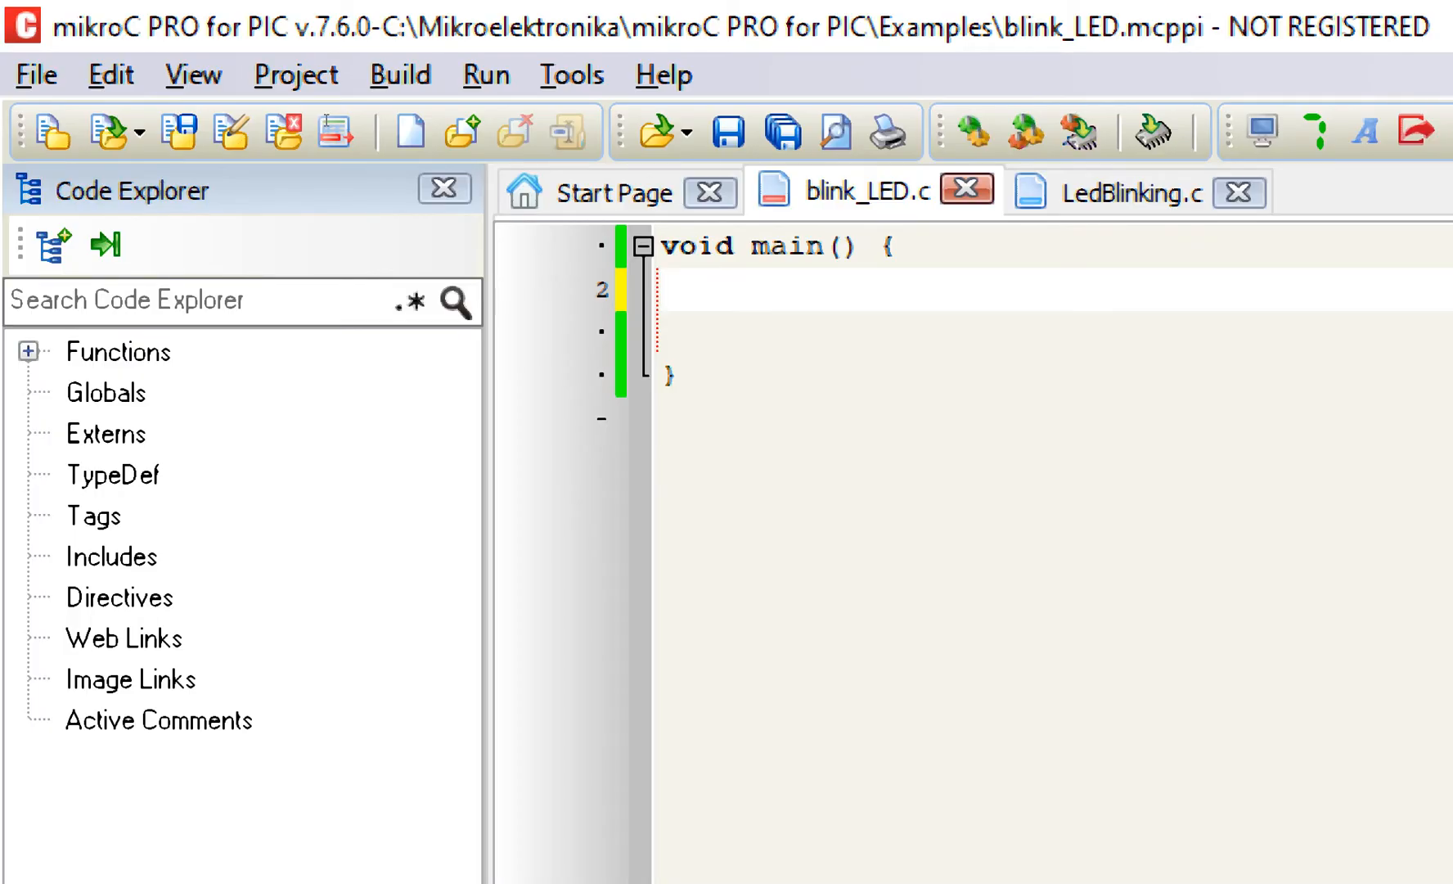
Write TRISB.F7 = 0; and PORTB.F7 = 0; to make RB7 an output set low
{"action": "type", "text": "TRISB.F"}
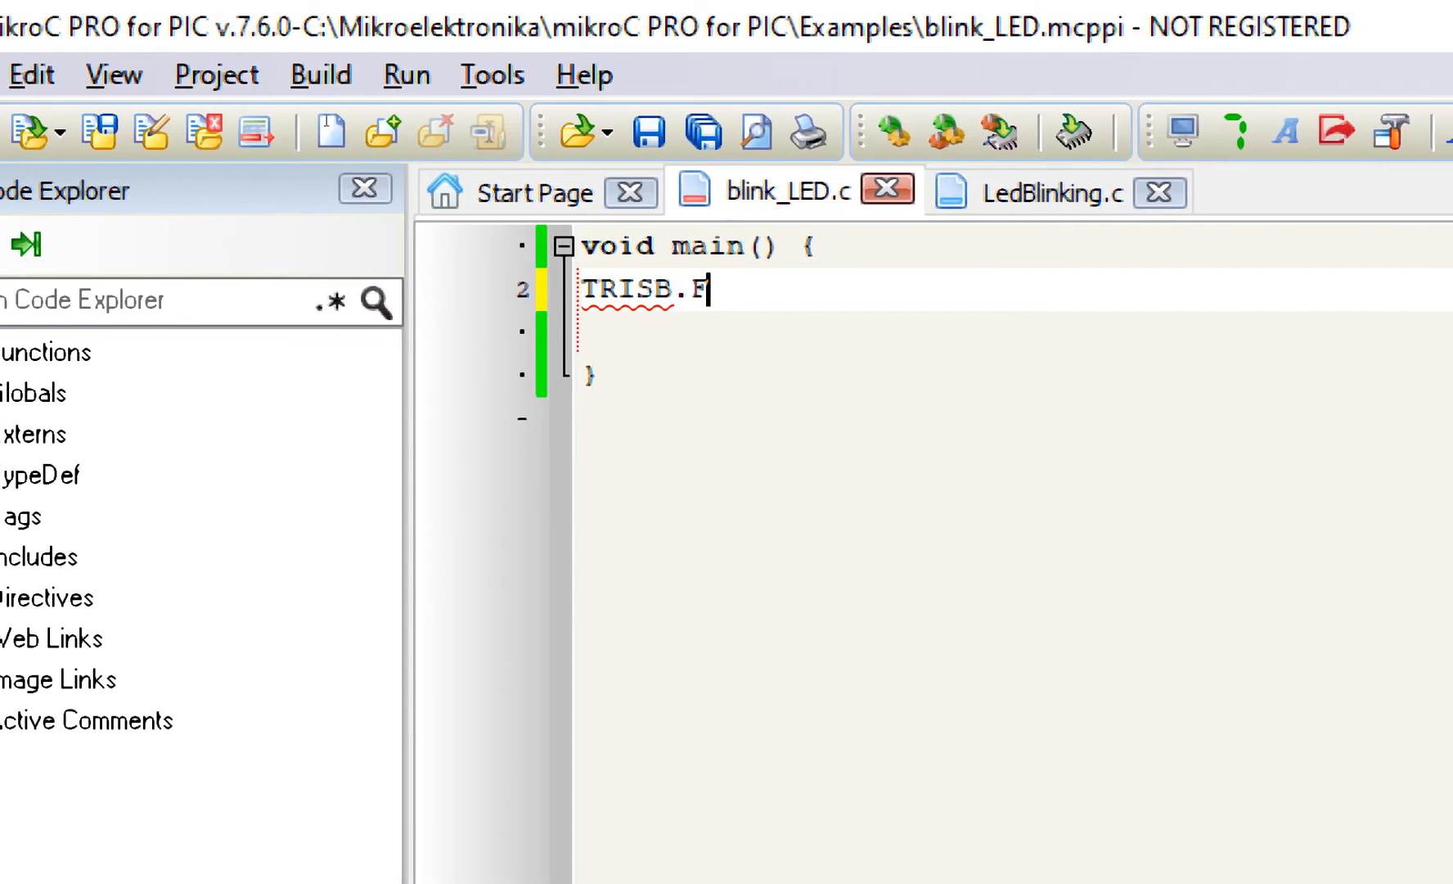
{"action": "type", "text": "7 = 0;"}
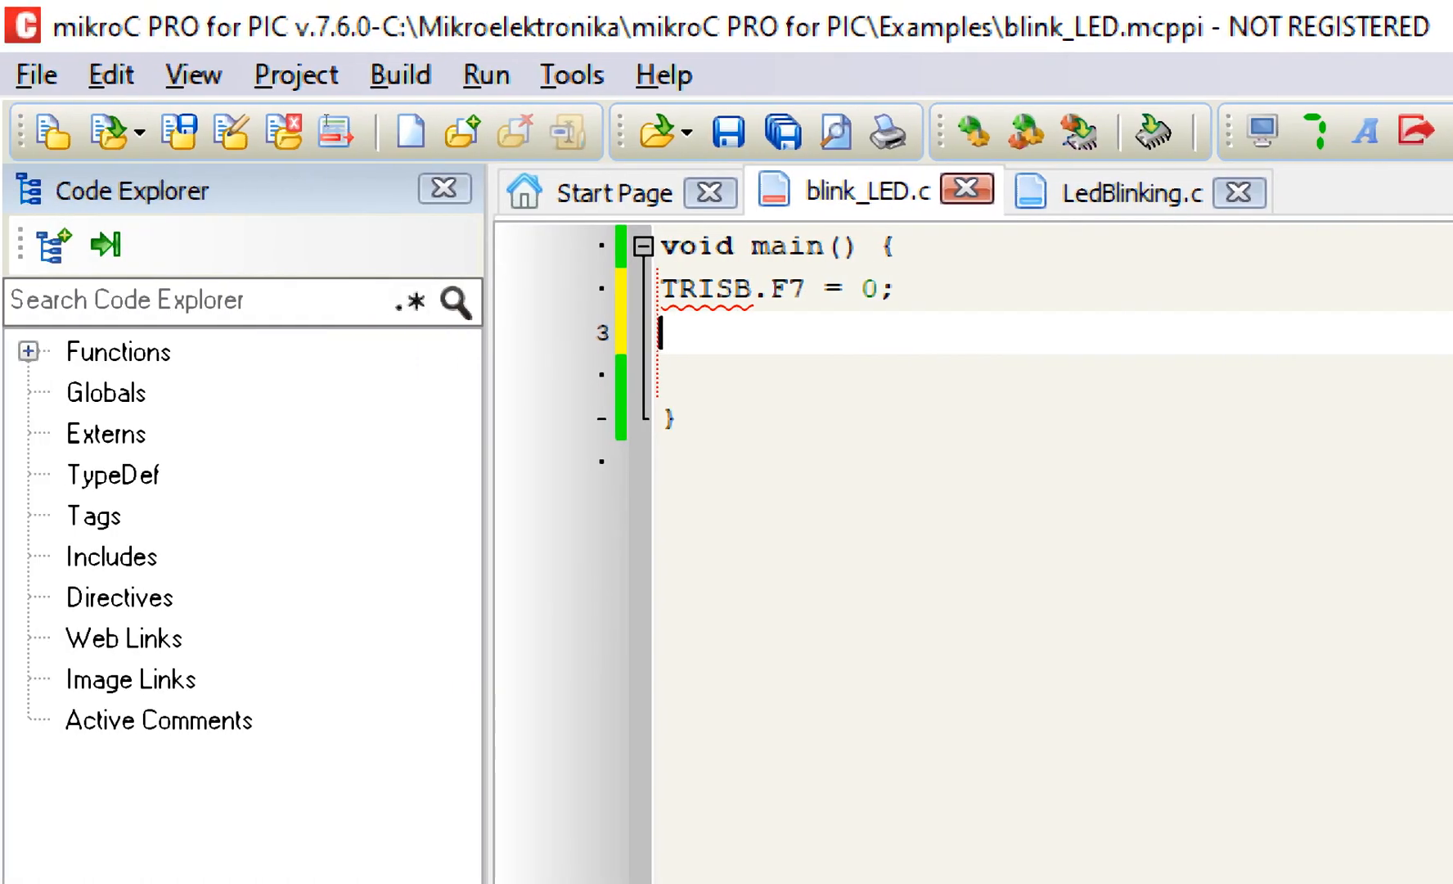
{"action": "type", "text": "PORTB."}
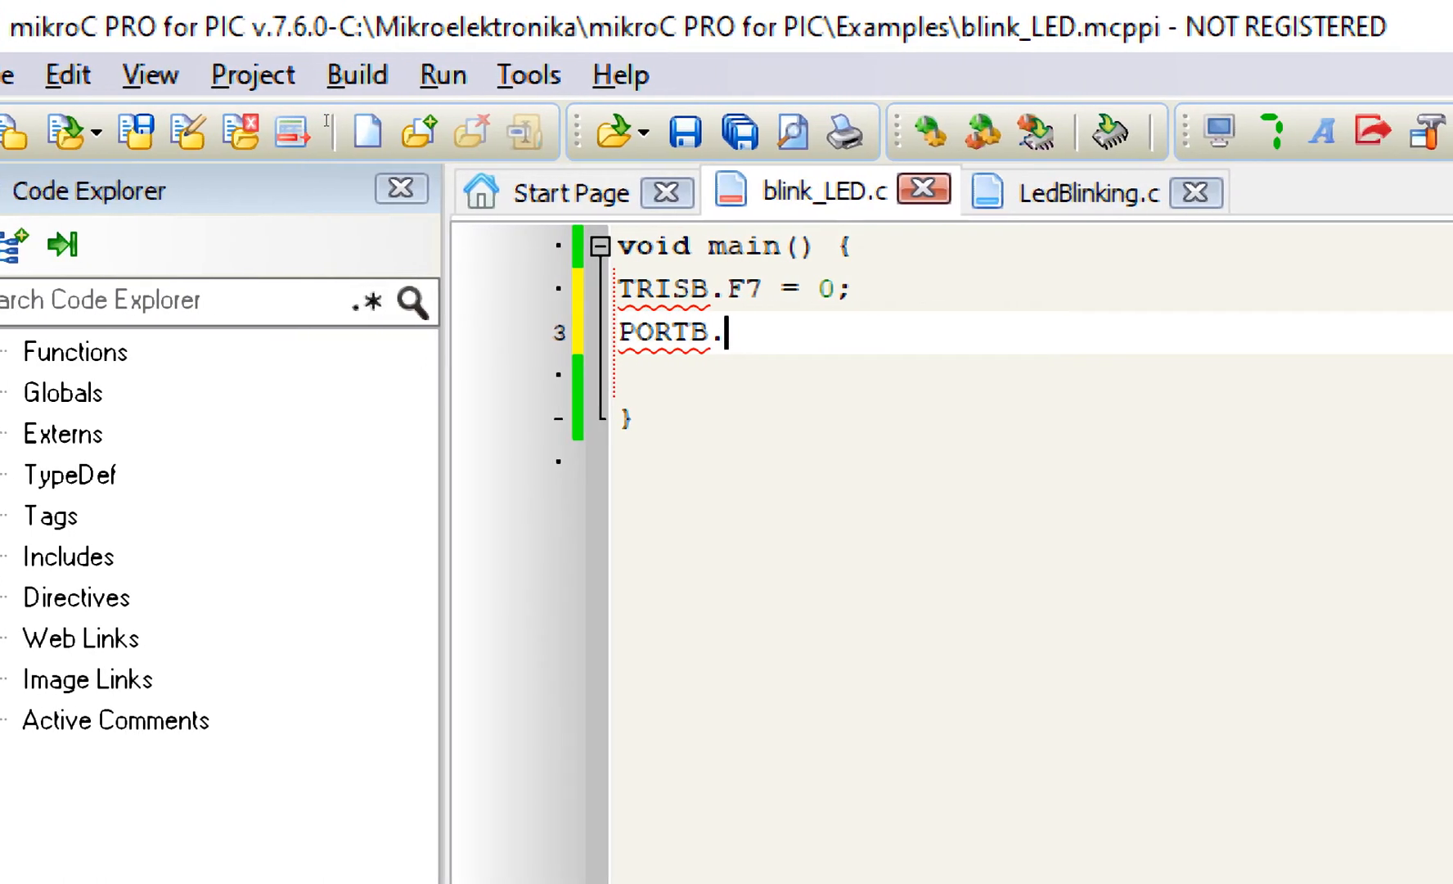
{"action": "type", "text": "F7 = 0;"}
{"action": "type", "text": "w"}
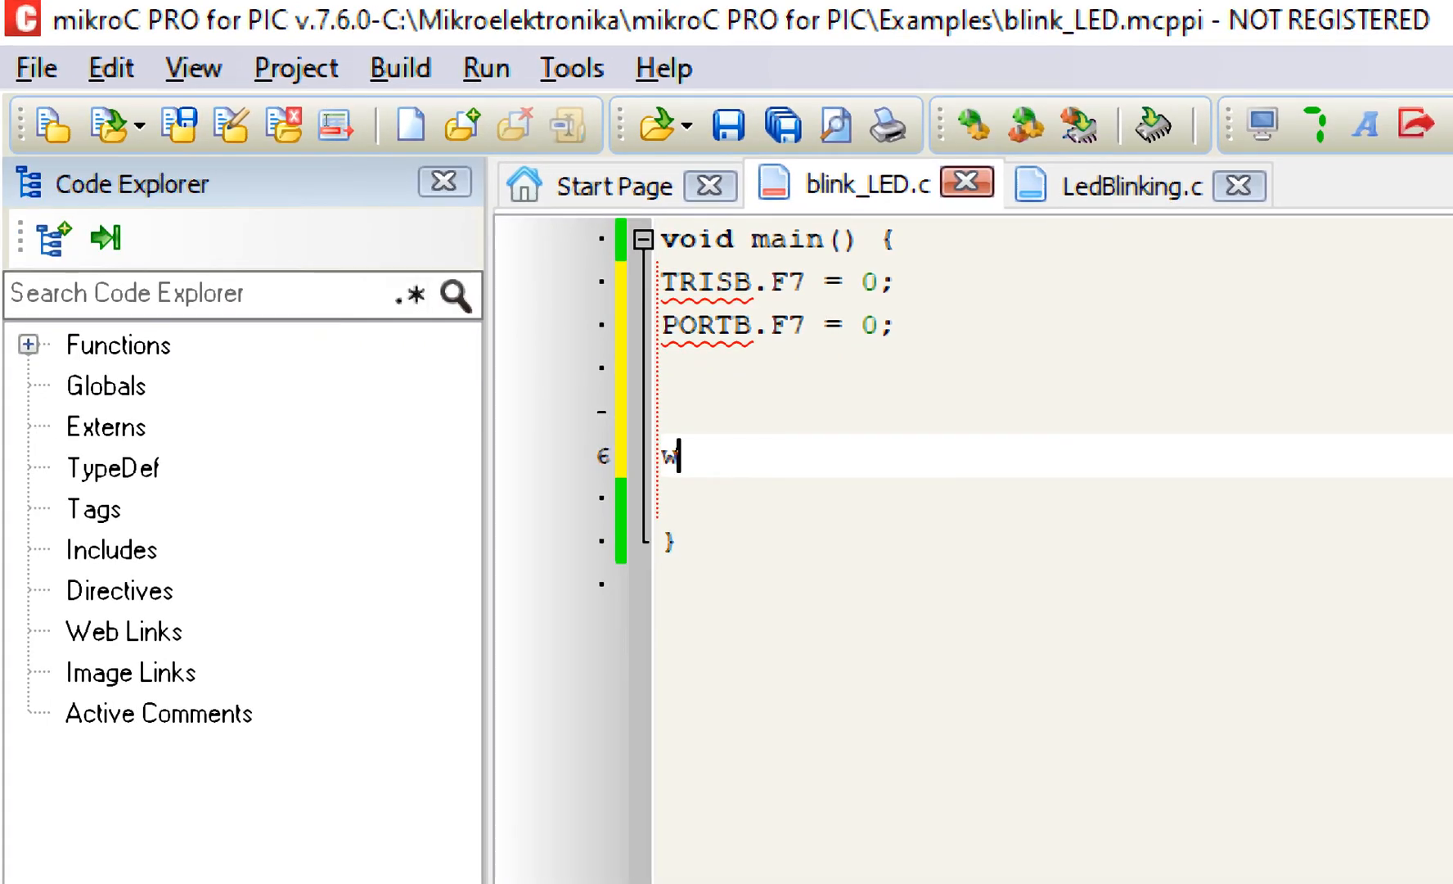
Add a while(1) loop toggling PORTB.F7 with Delay_ms(1000)
{"action": "type", "text": "hile(1)"}
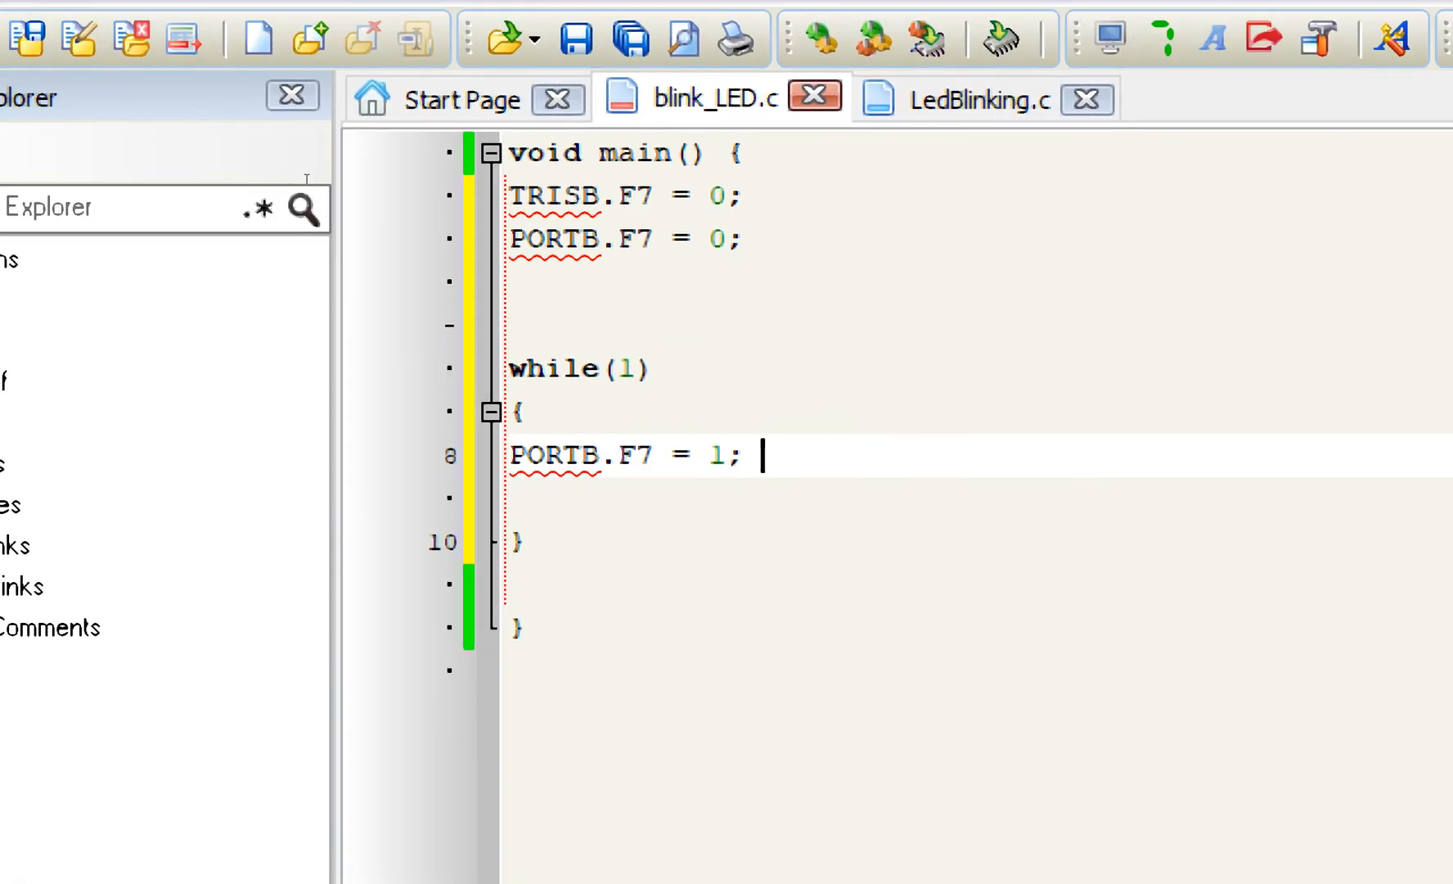
{"action": "type", "text": "PORTB.F7 = 0;"}
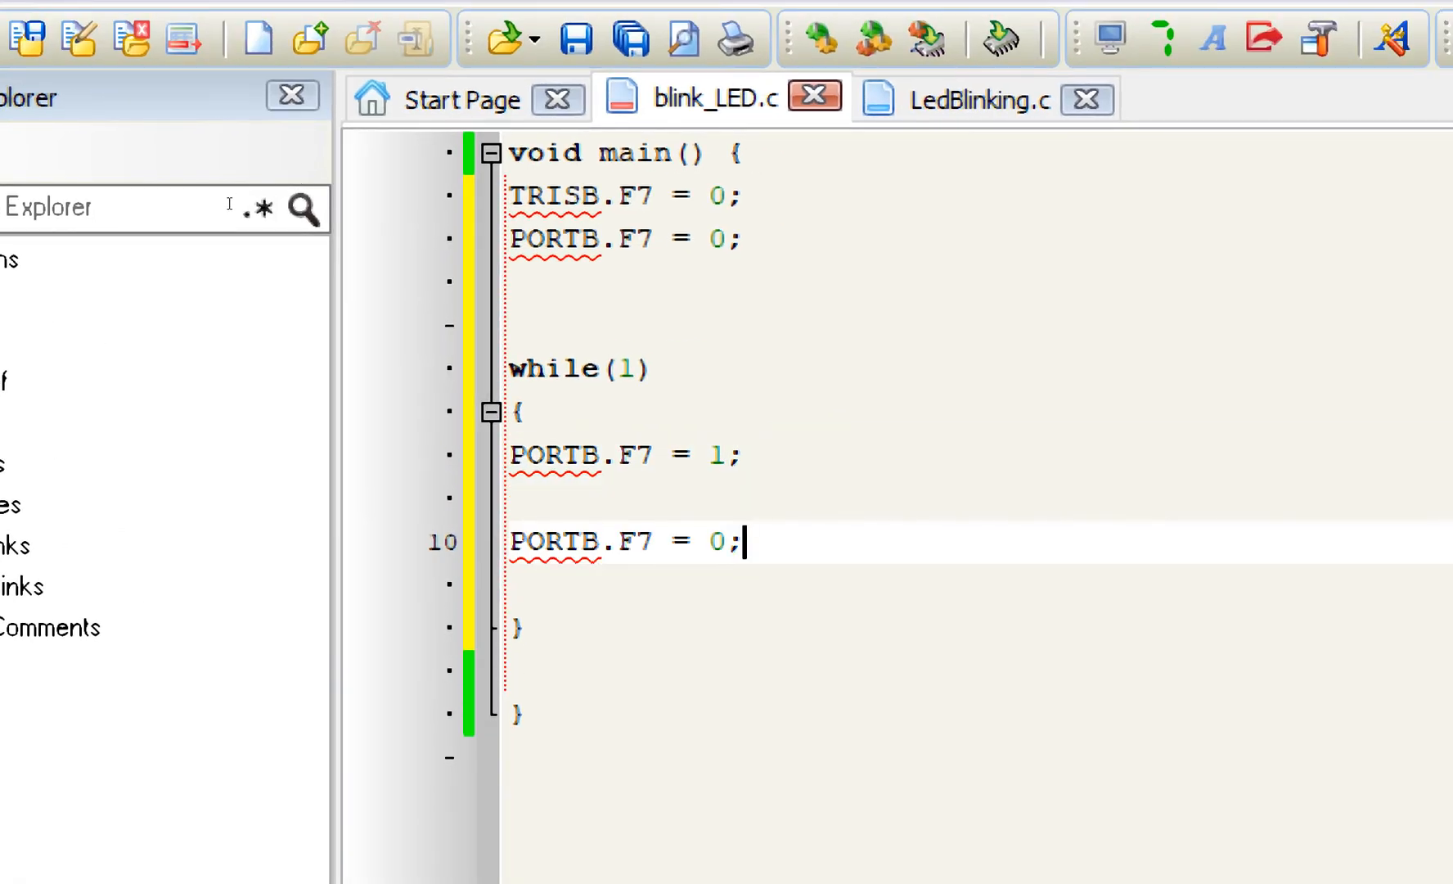
{"action": "type", "text": "Delay"}
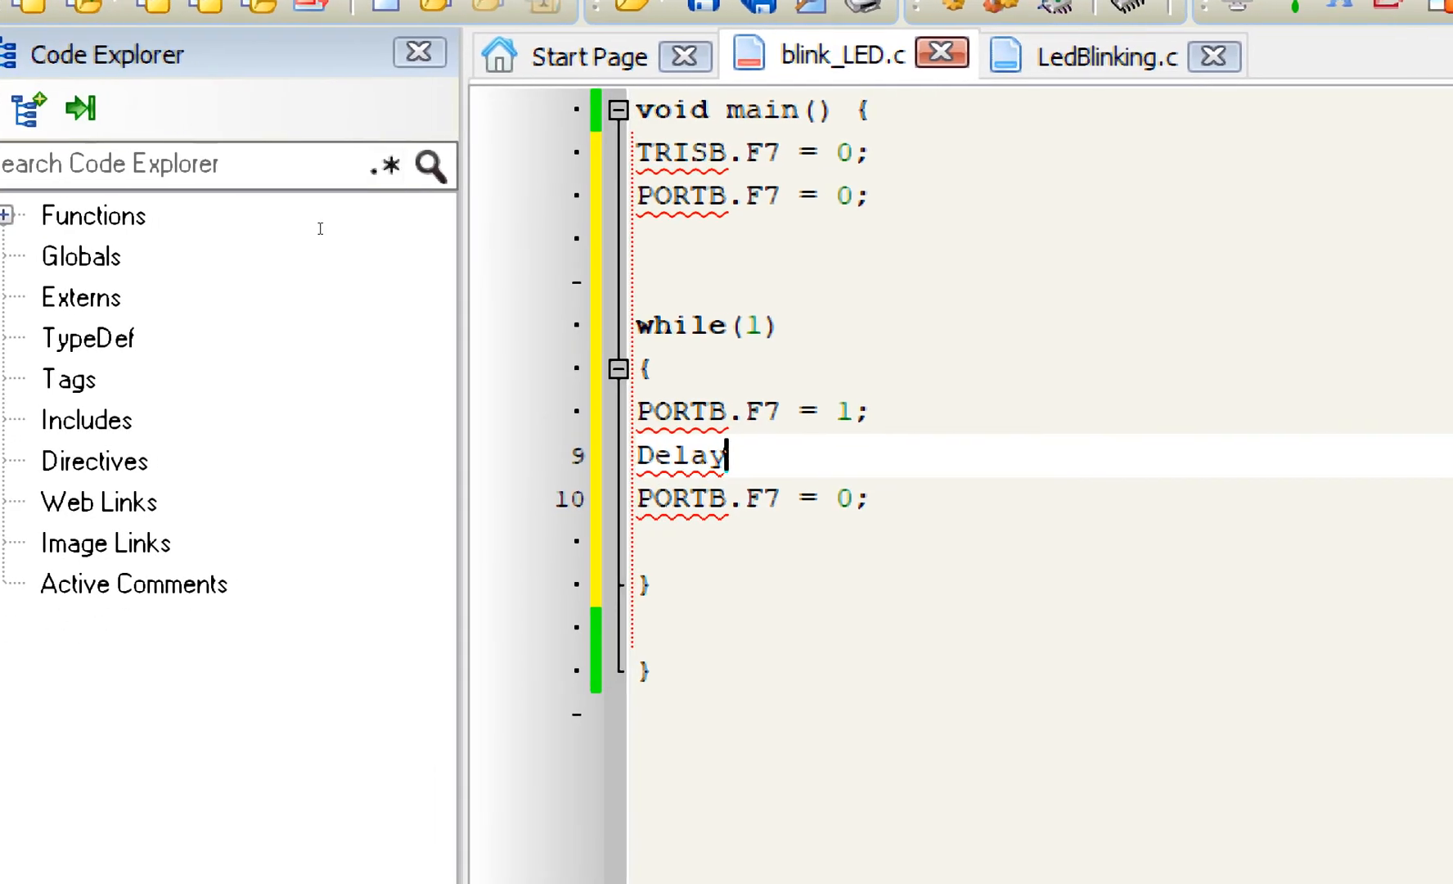
{"action": "type", "text": "_ms(1000)"}
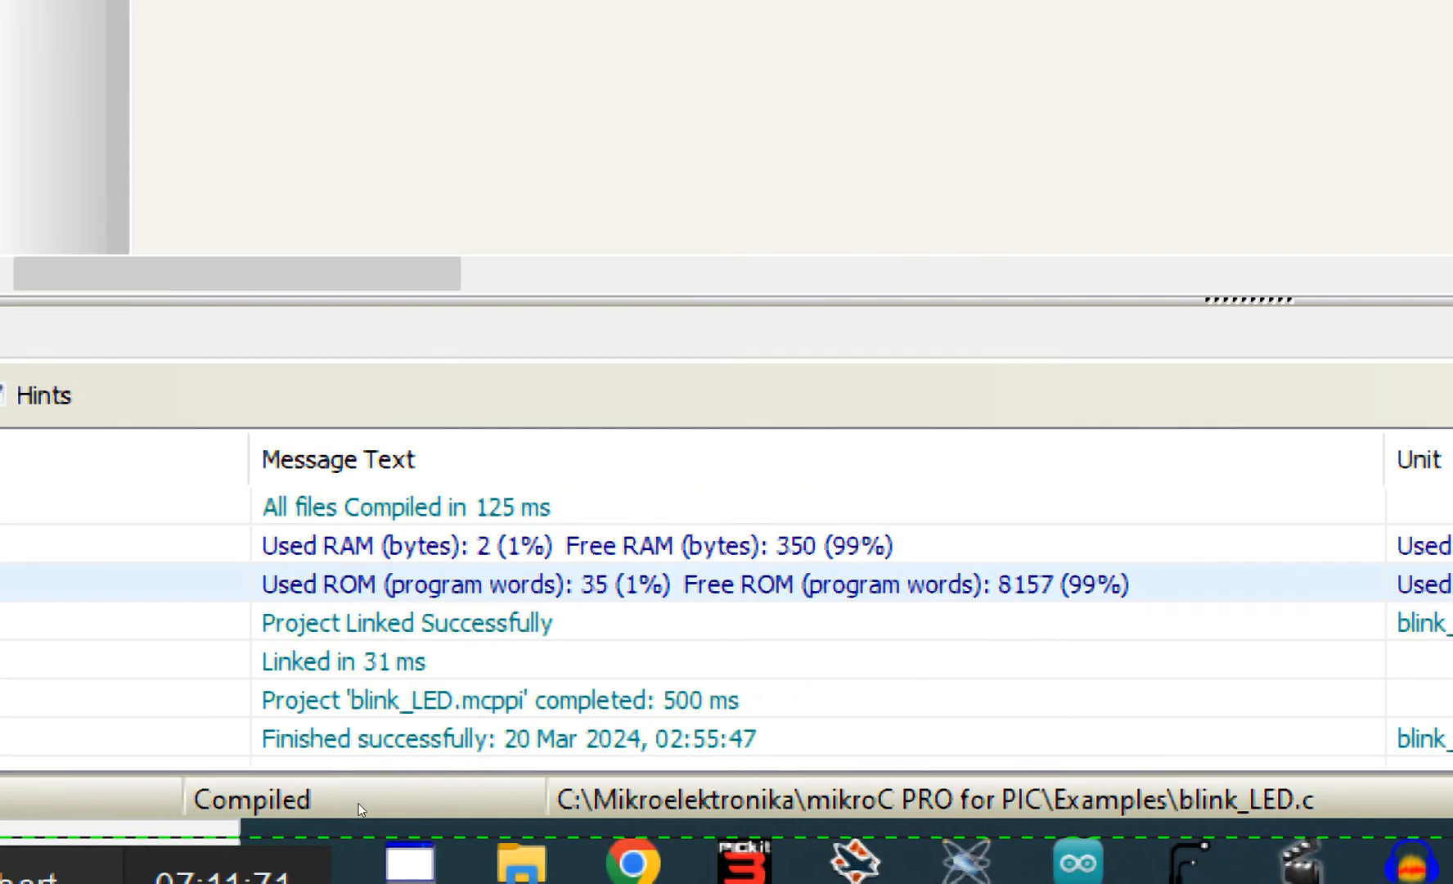
Build blink_LED so the Messages panel reports 'Finished successfully'
{"action": "left_click", "coordinate": [404, 623]}
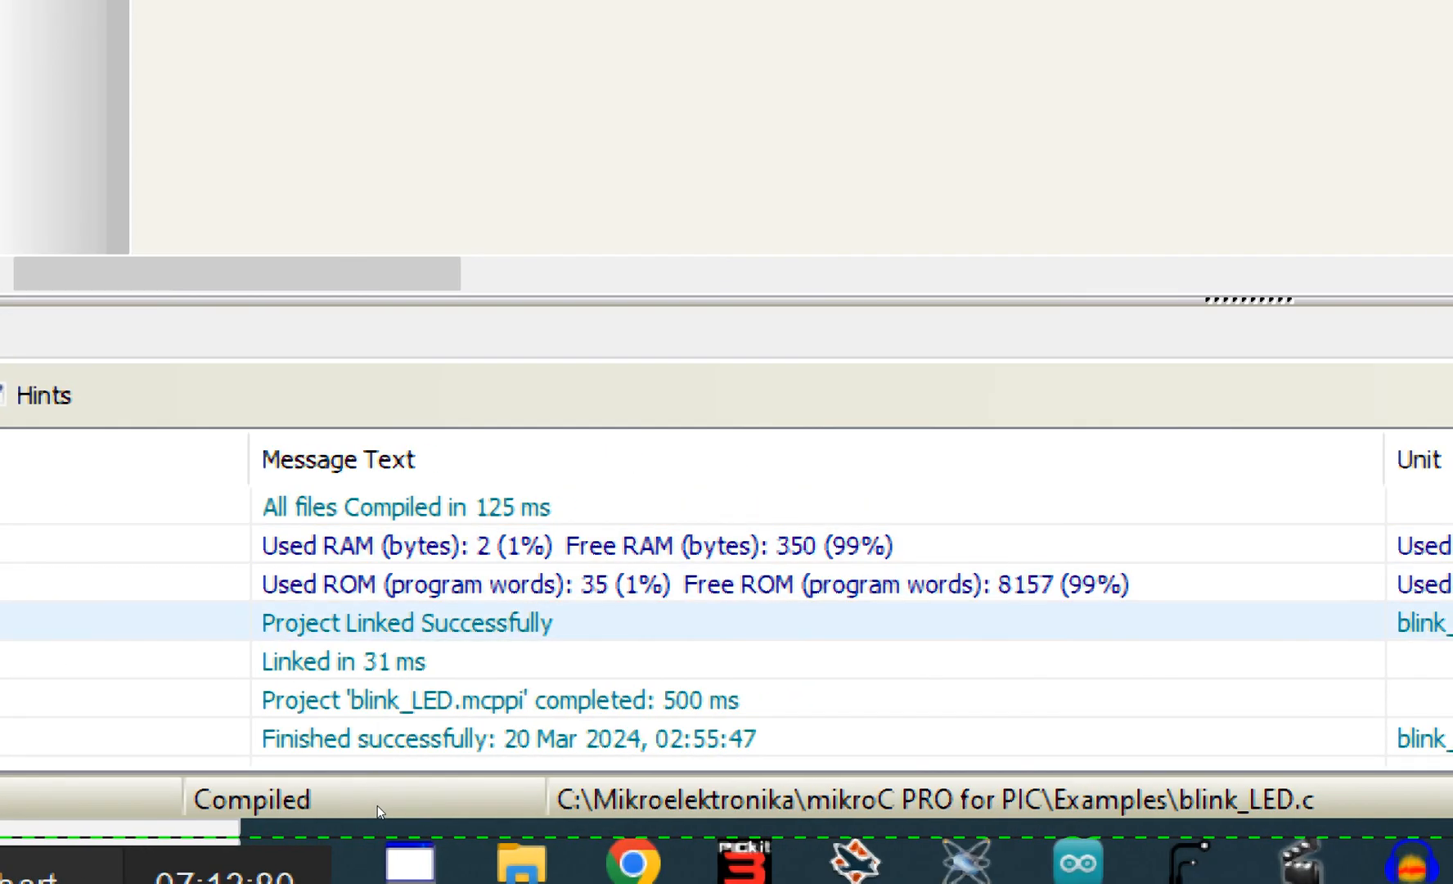